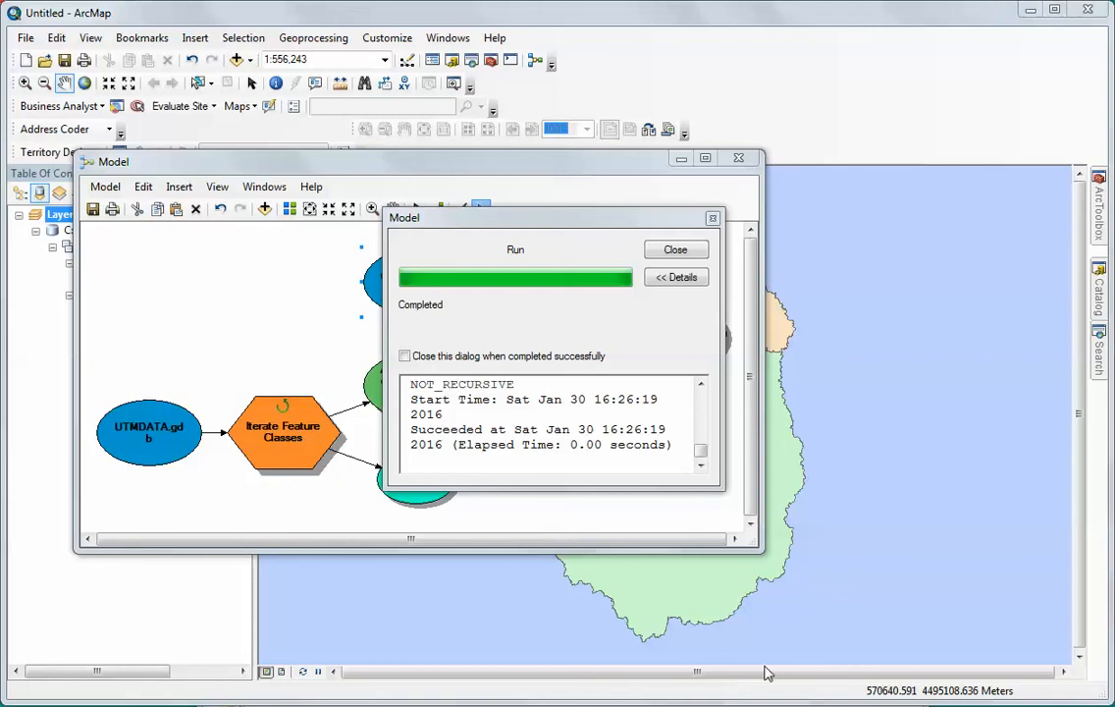
pyautogui.moveTo(715, 515)
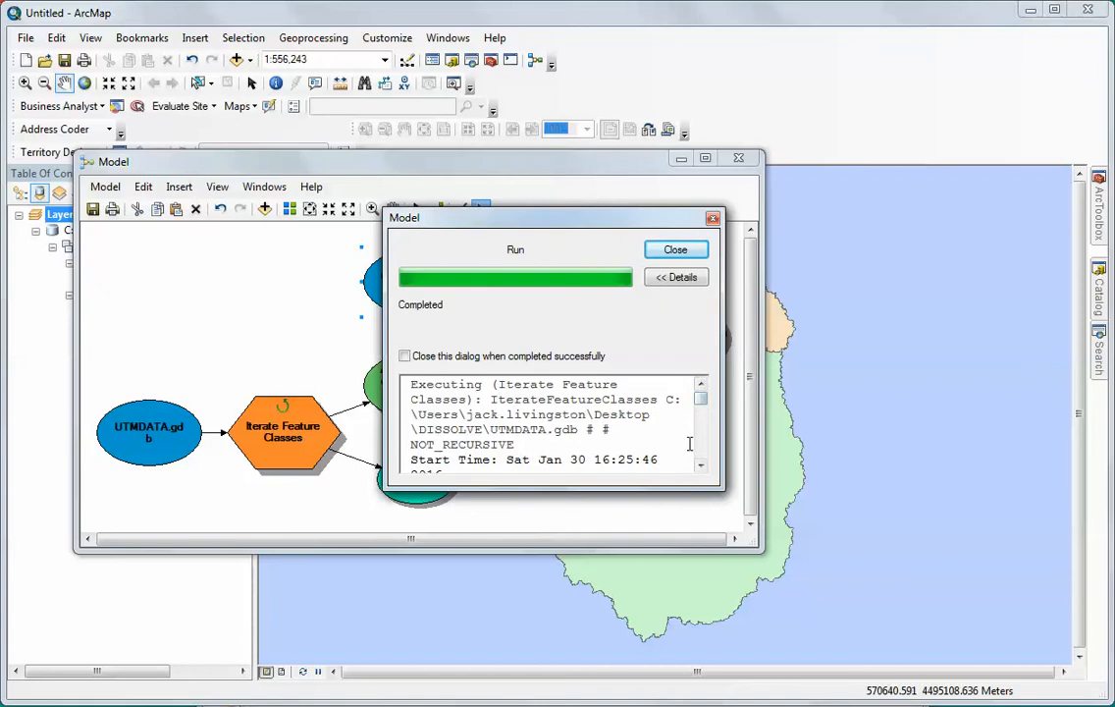
# Close the run report and expand CLIPOUTPUT.gdb to show the clipped output feature classes
pyautogui.click(701, 466)
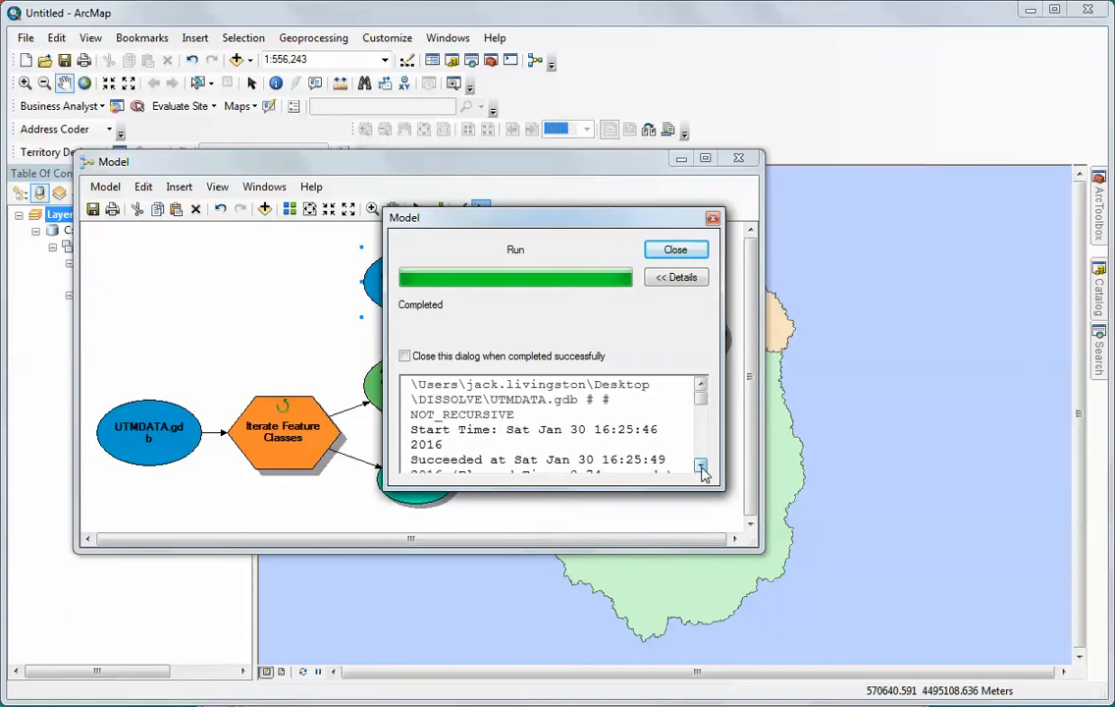
pyautogui.click(701, 468)
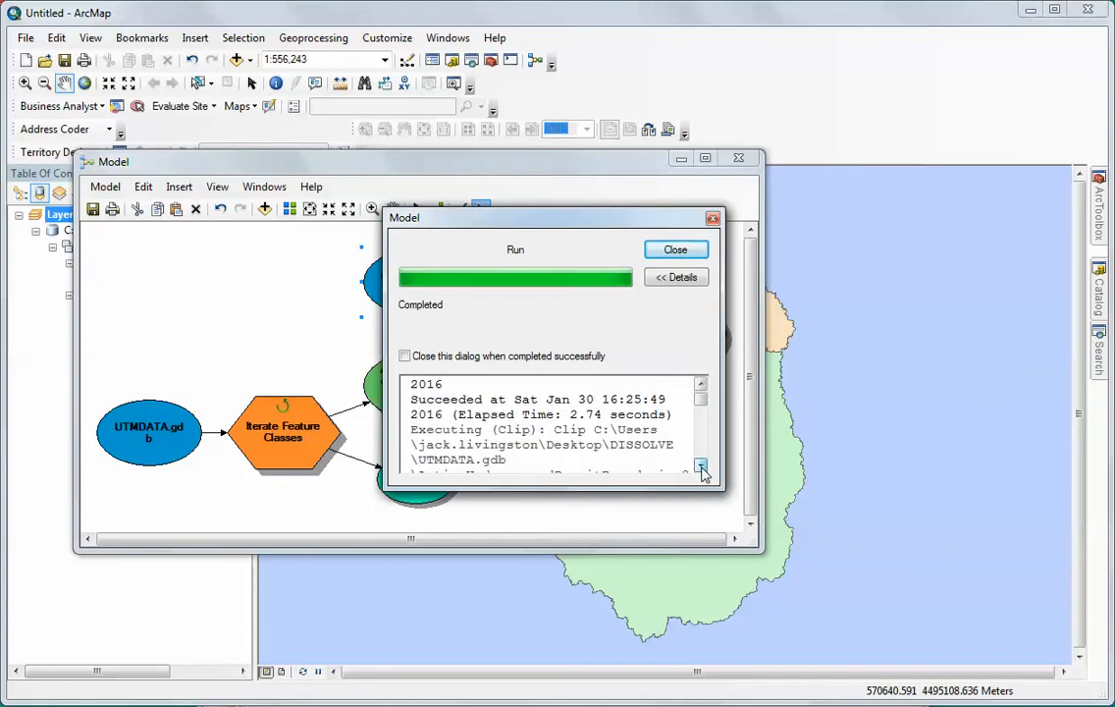
pyautogui.click(701, 468)
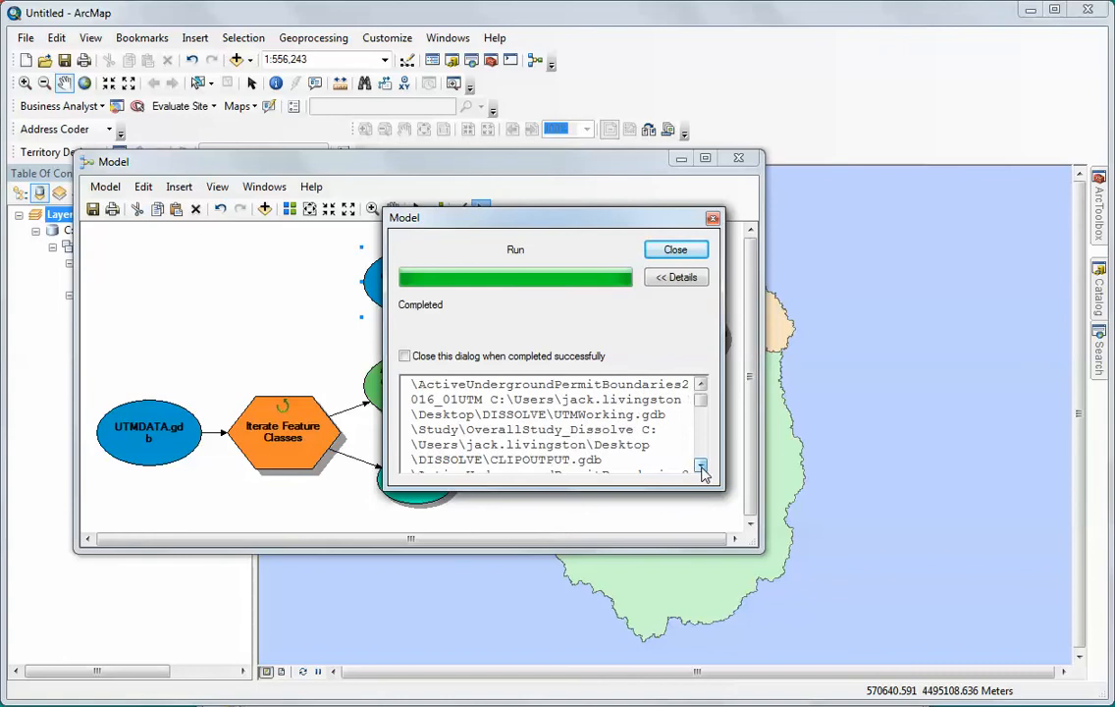
pyautogui.click(701, 467)
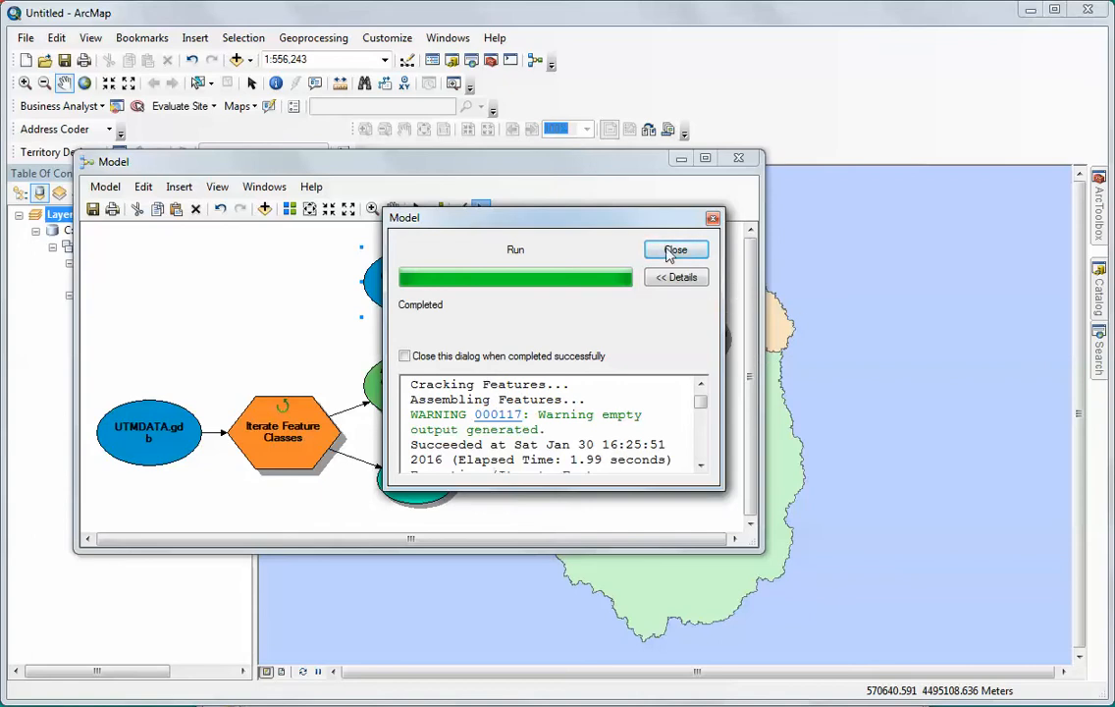
pyautogui.click(676, 251)
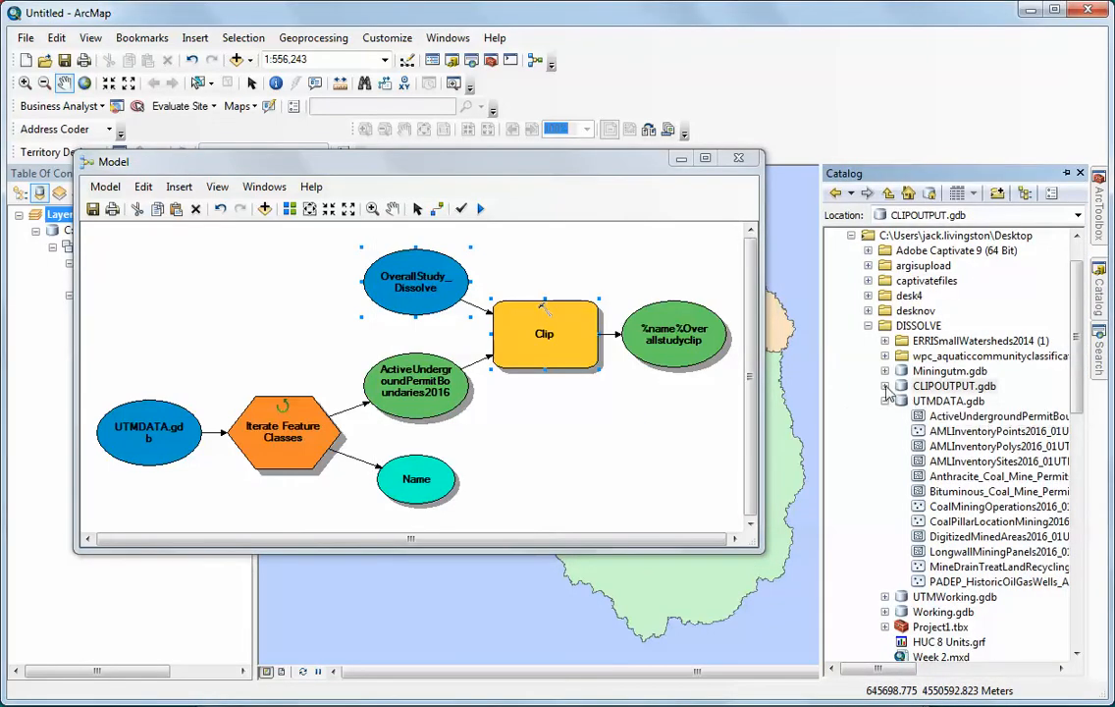
pyautogui.click(954, 385)
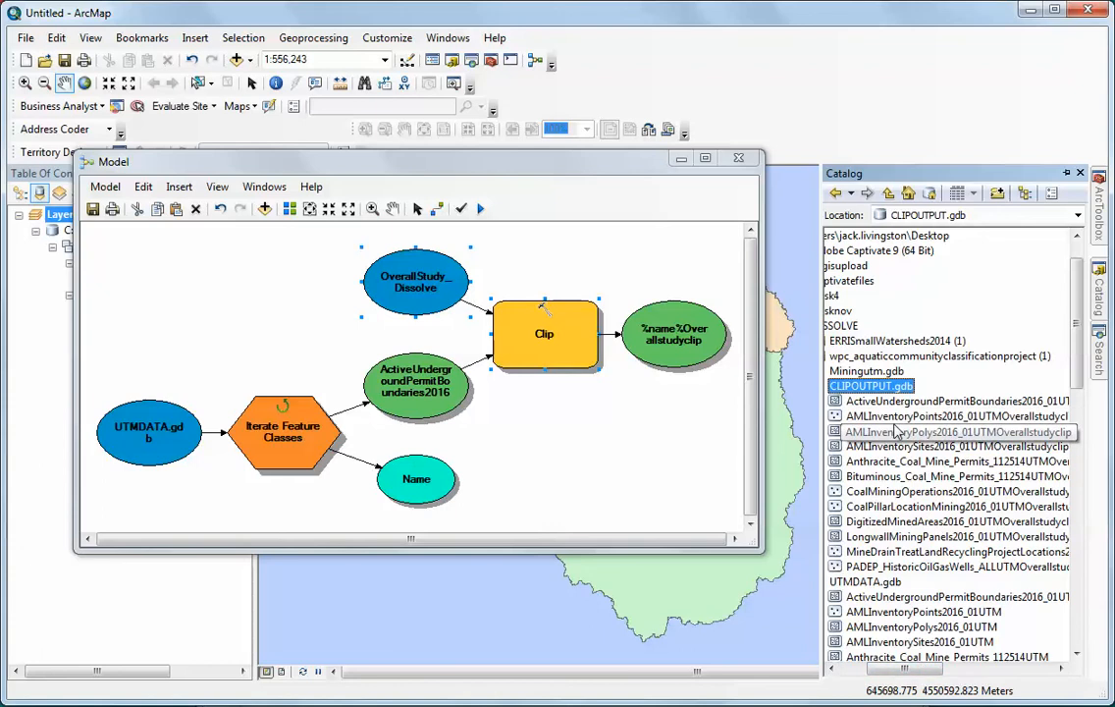
pyautogui.moveTo(986, 434)
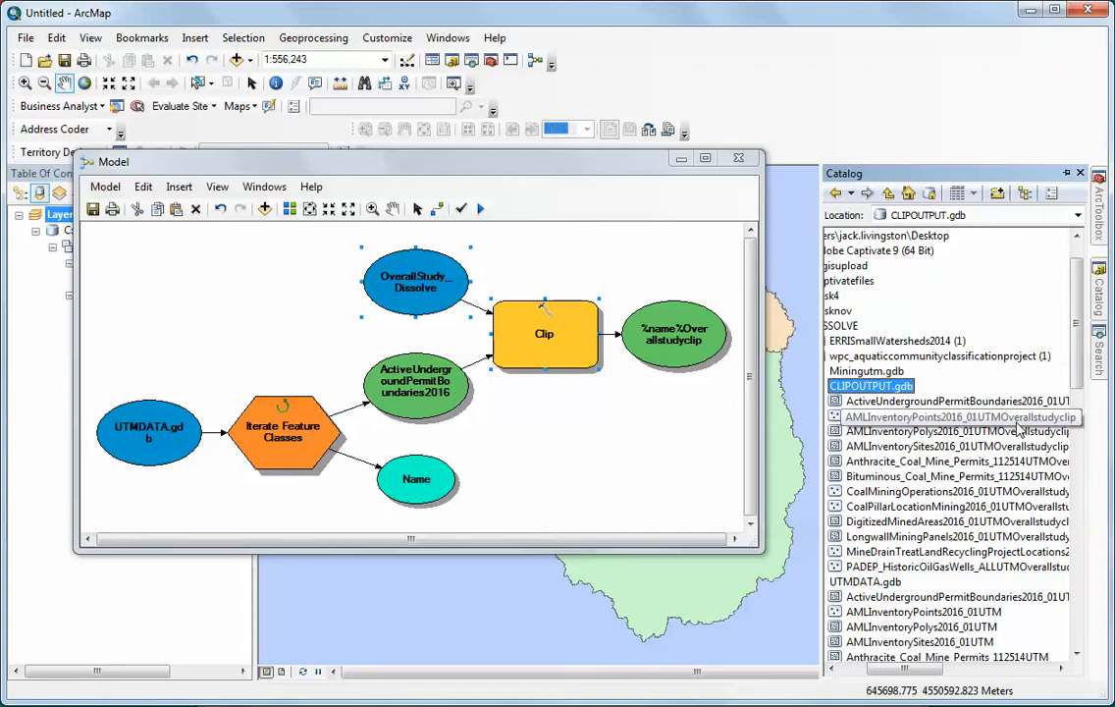
pyautogui.moveTo(1021, 432)
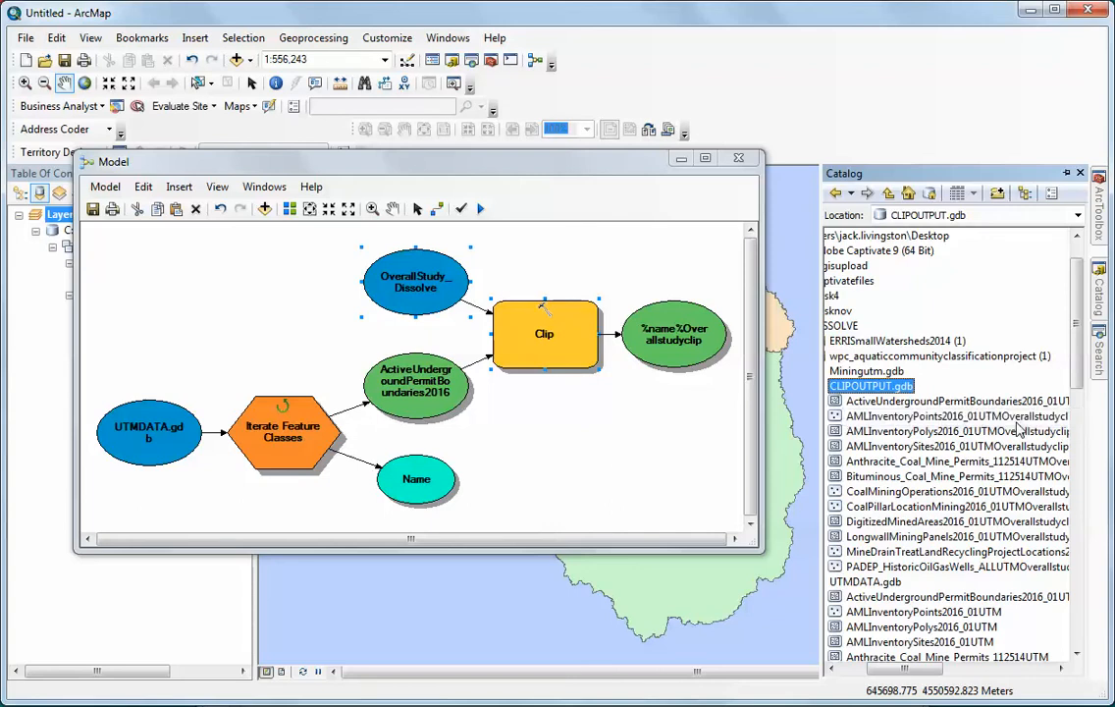
pyautogui.moveTo(697, 454)
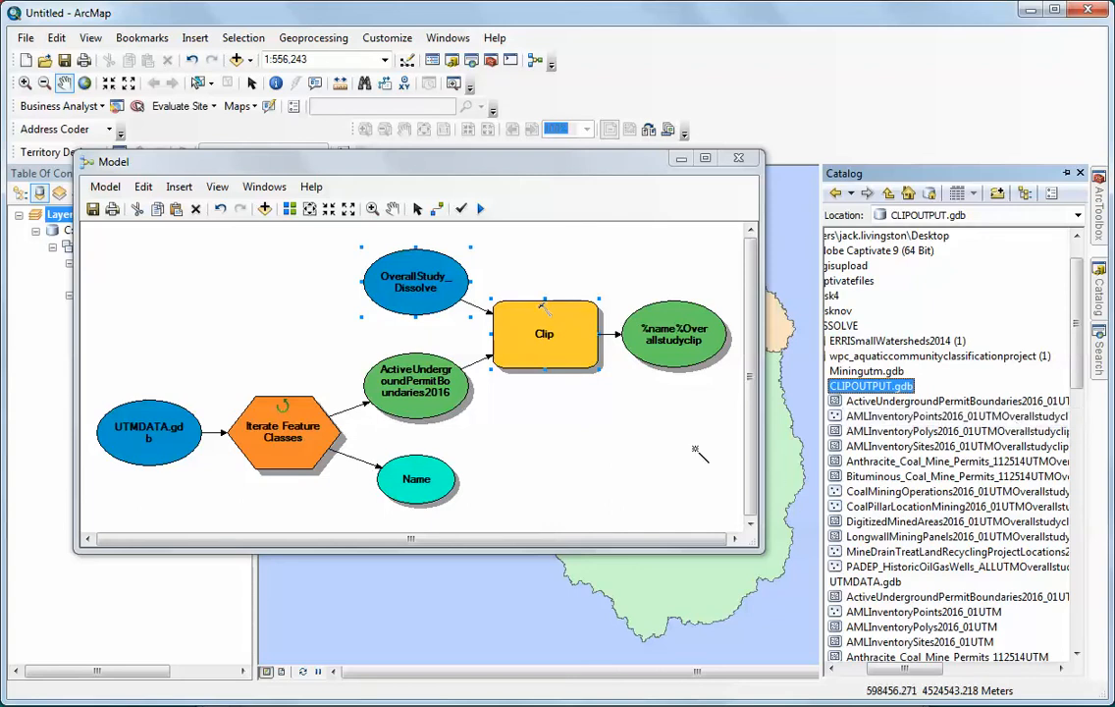
pyautogui.moveTo(646, 207)
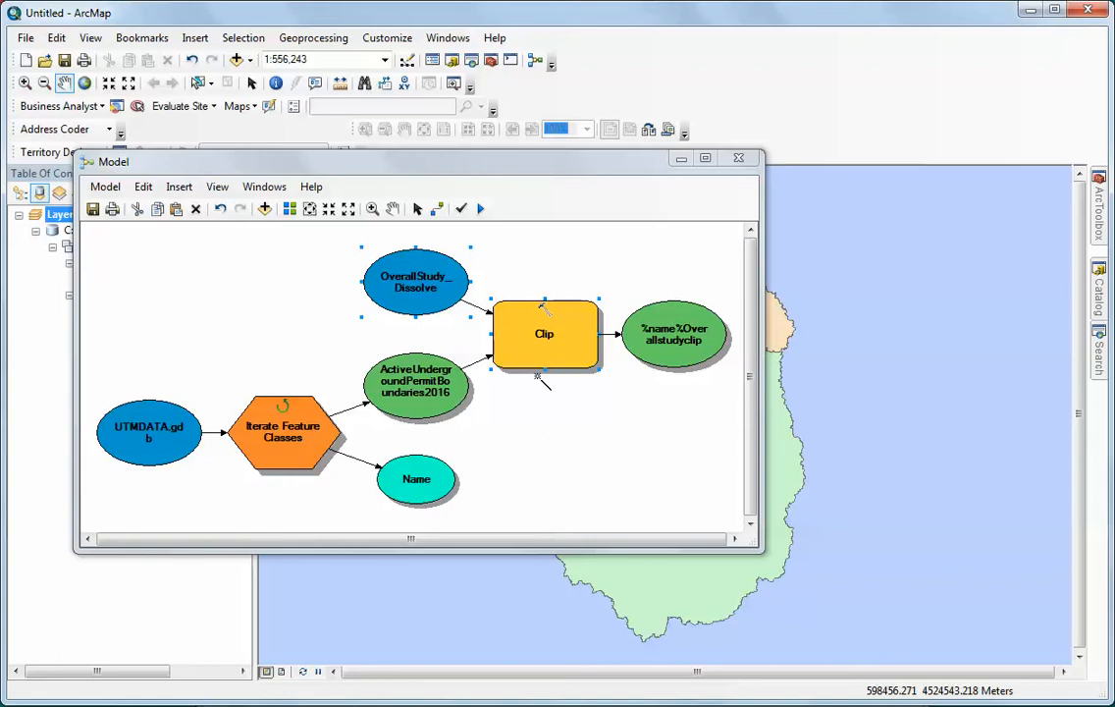
pyautogui.moveTo(550, 263)
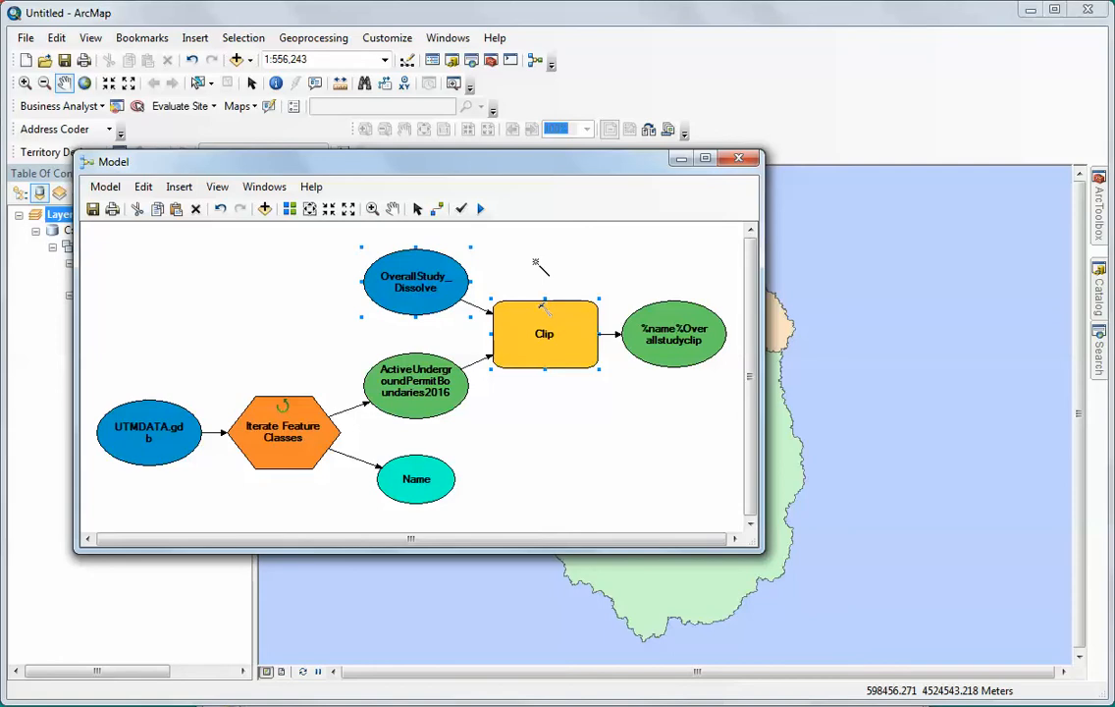
pyautogui.moveTo(552, 330)
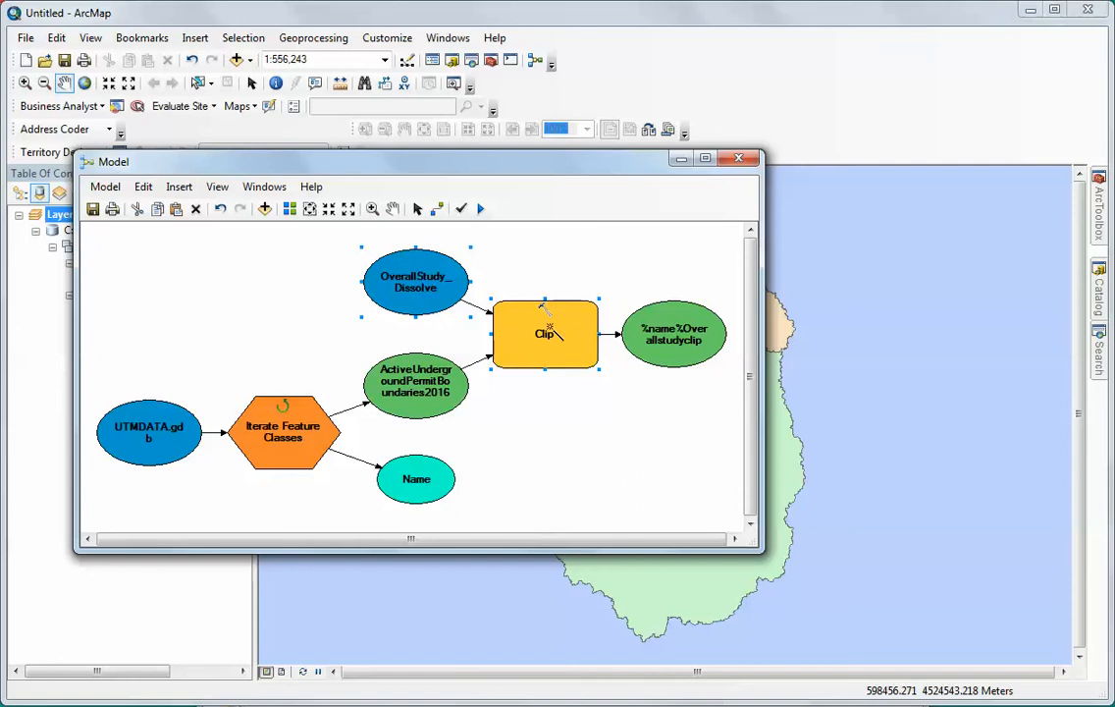
# Set the Clip step's clip features to the SRCREEKUTMDISS dataset from the Study dataset
pyautogui.rightClick(546, 334)
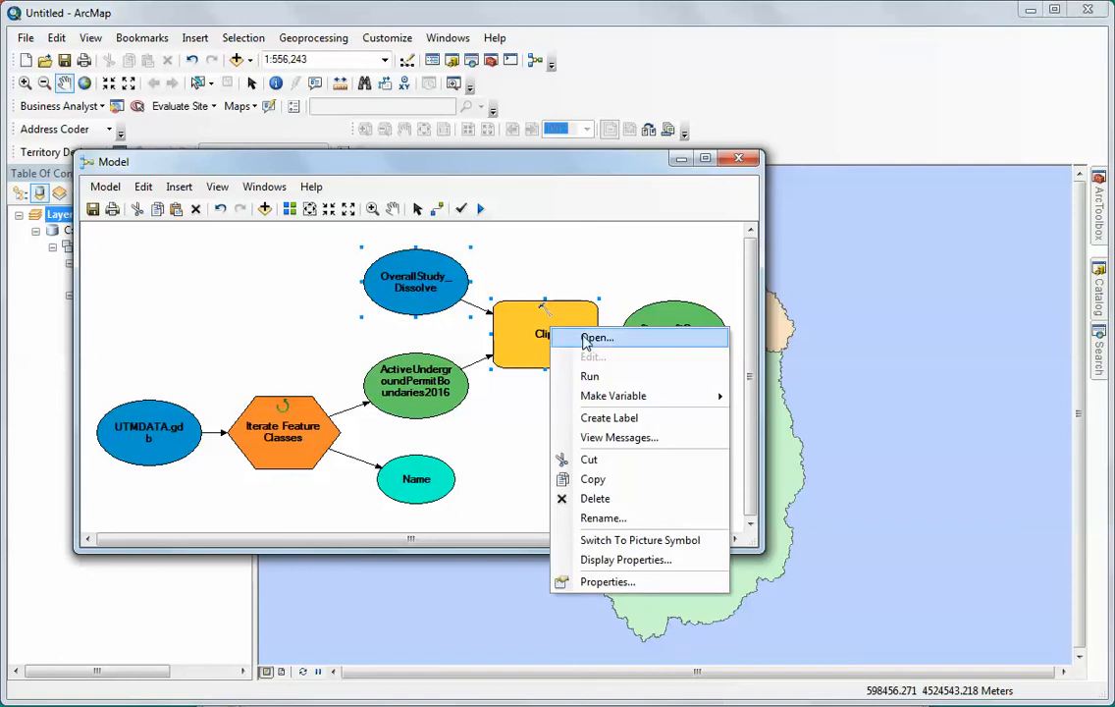
pyautogui.click(597, 337)
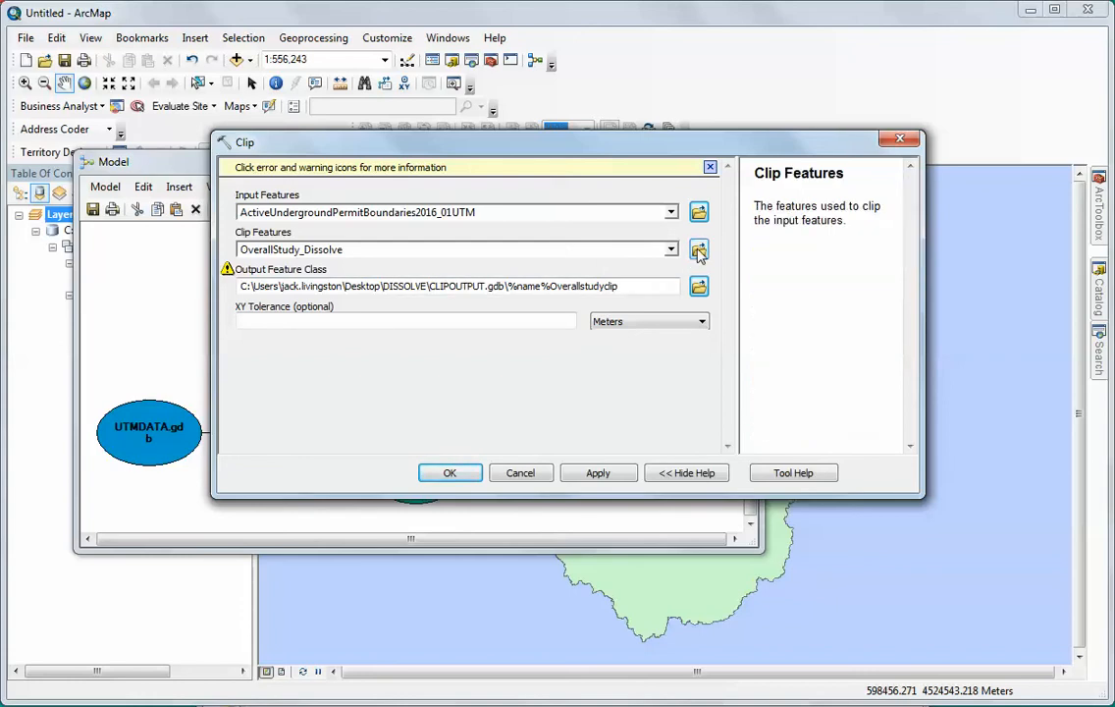
pyautogui.click(699, 249)
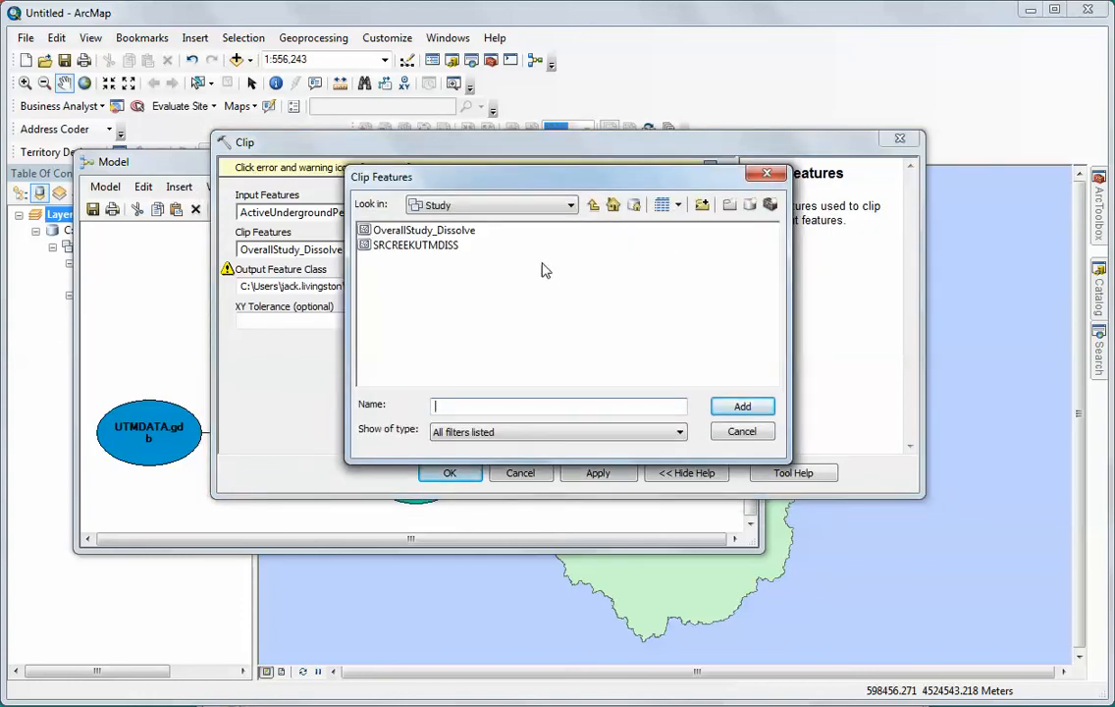
pyautogui.click(416, 243)
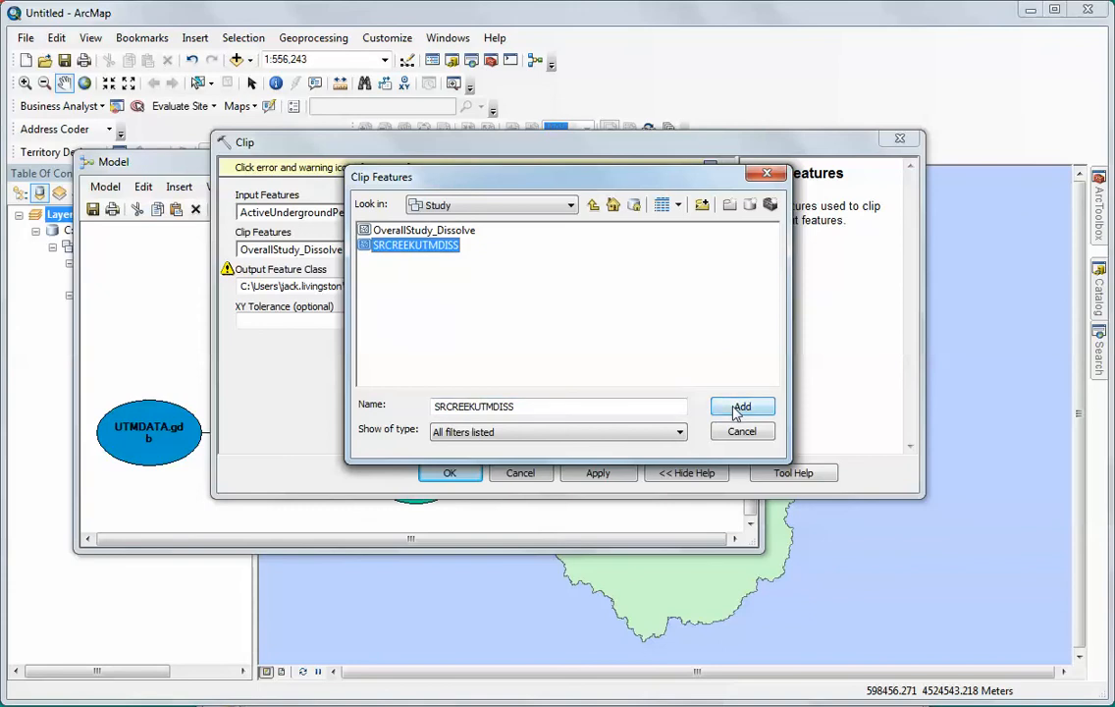
pyautogui.click(743, 407)
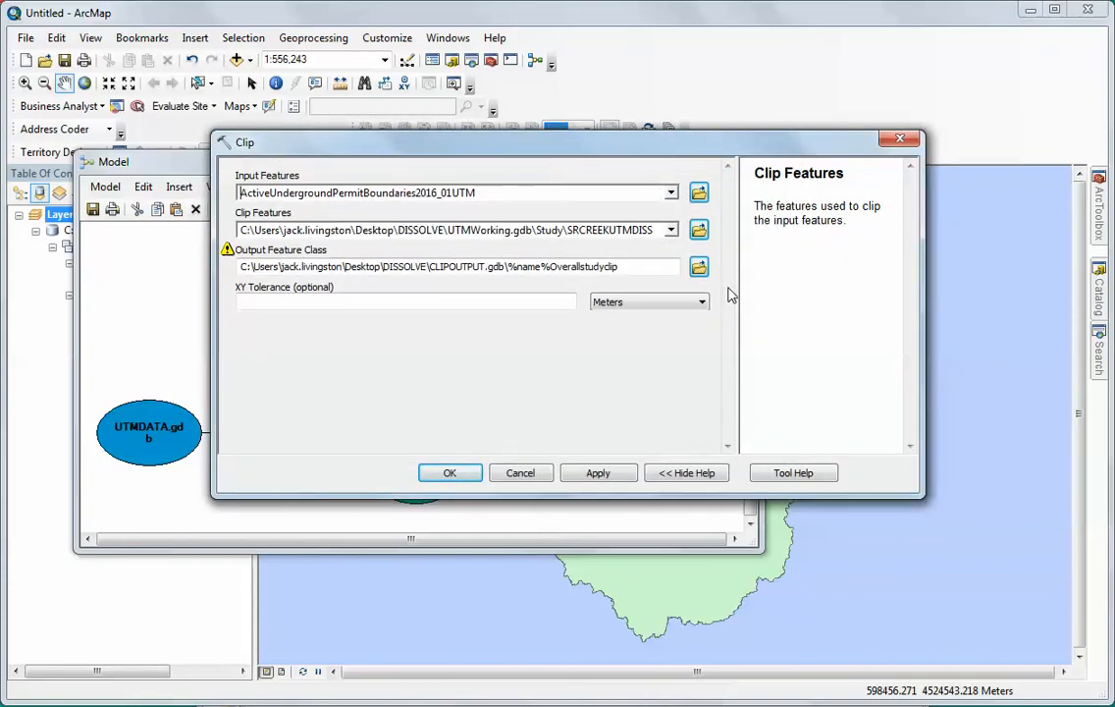
pyautogui.moveTo(546, 201)
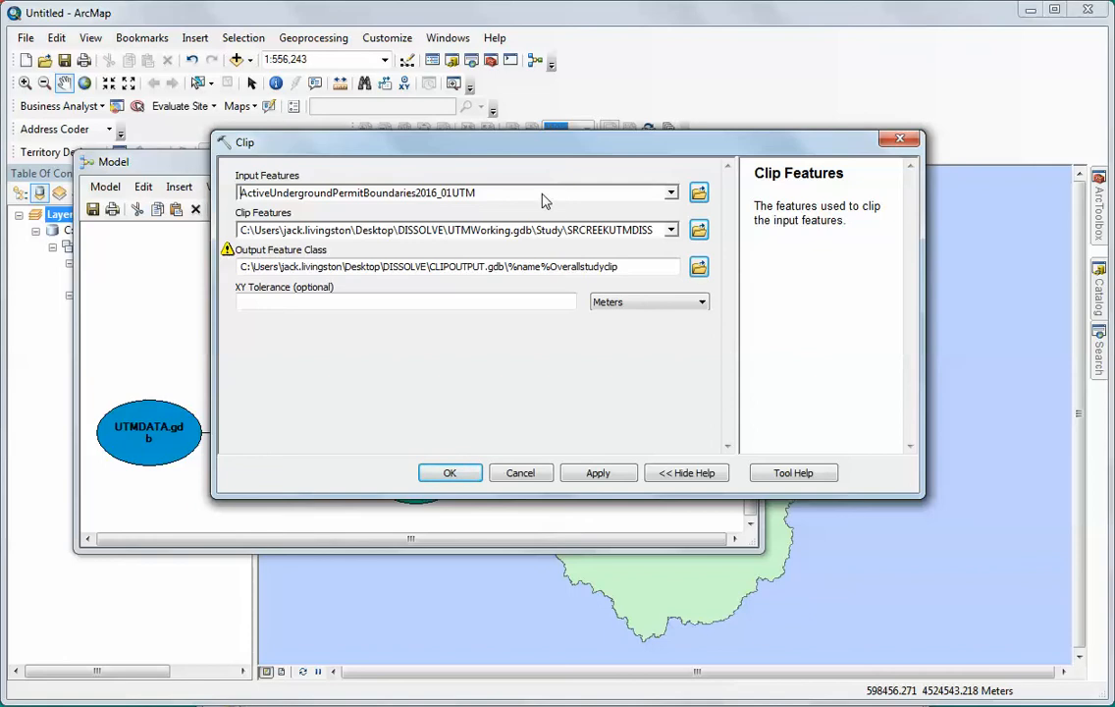
pyautogui.moveTo(495, 200)
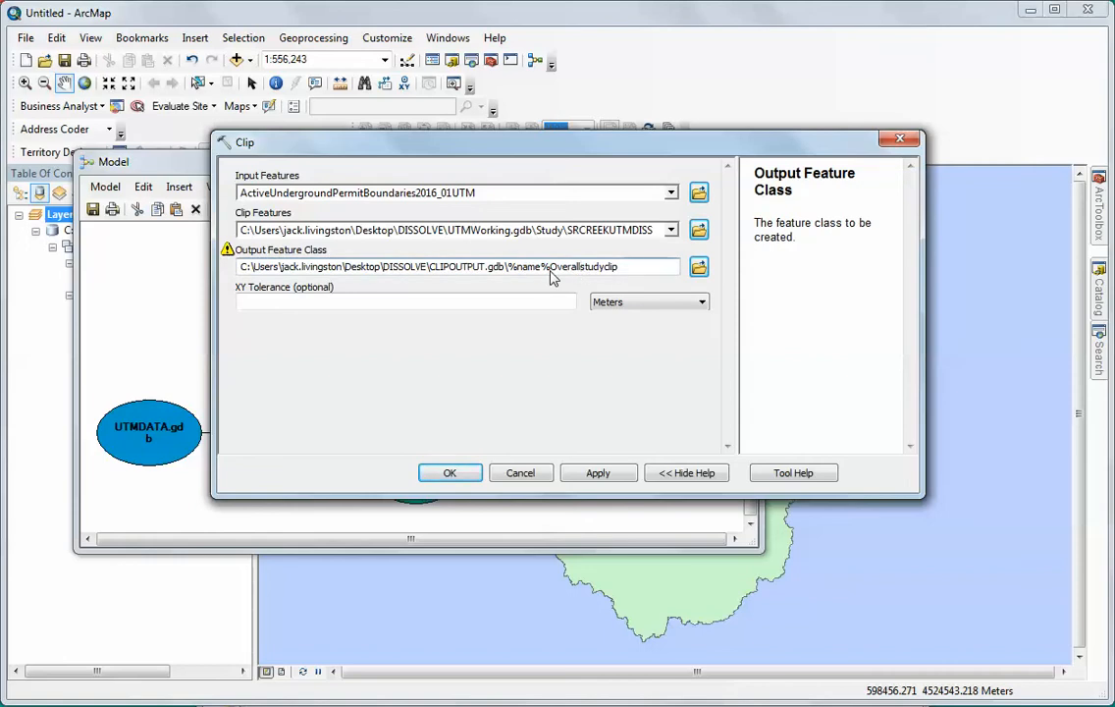
# Rename the Clip output feature class to %name%SRCLIP and accept the Clip parameters
pyautogui.doubleClick(569, 267)
pyautogui.write('SR')
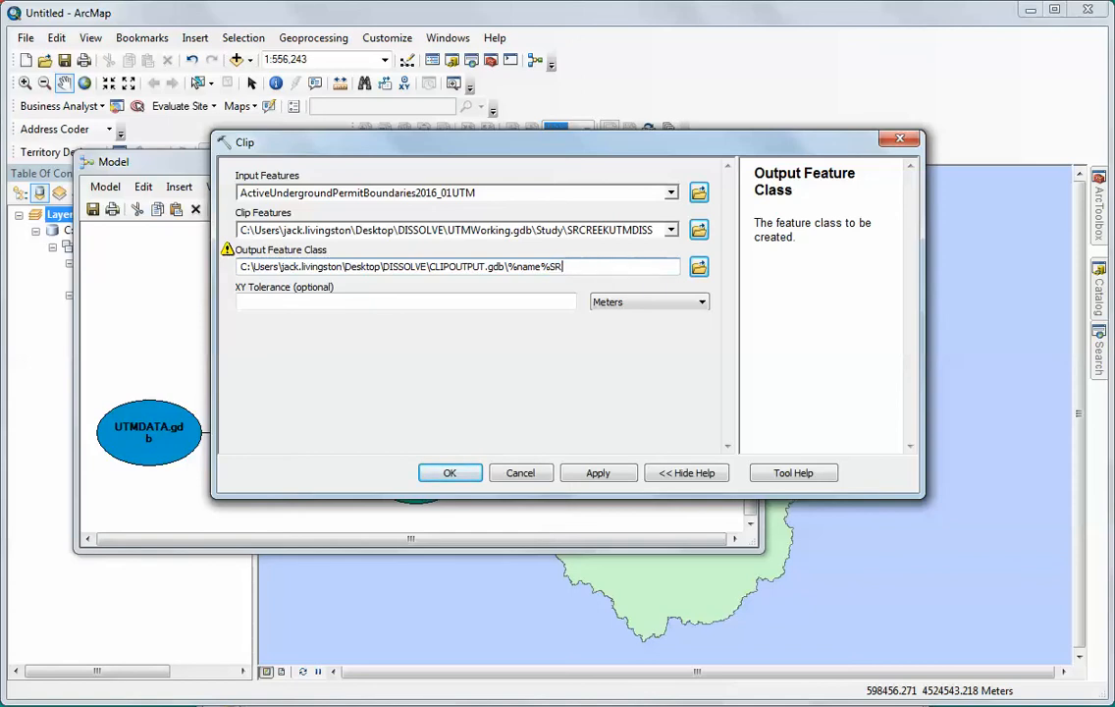
pyautogui.write('CLIP')
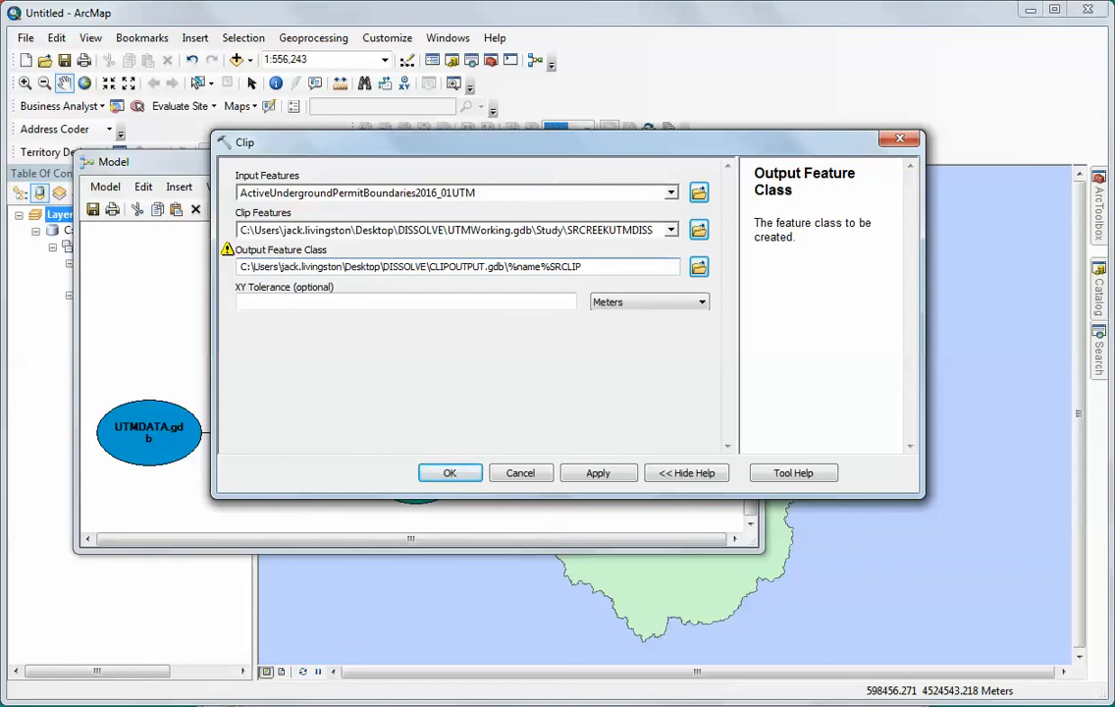
pyautogui.click(597, 471)
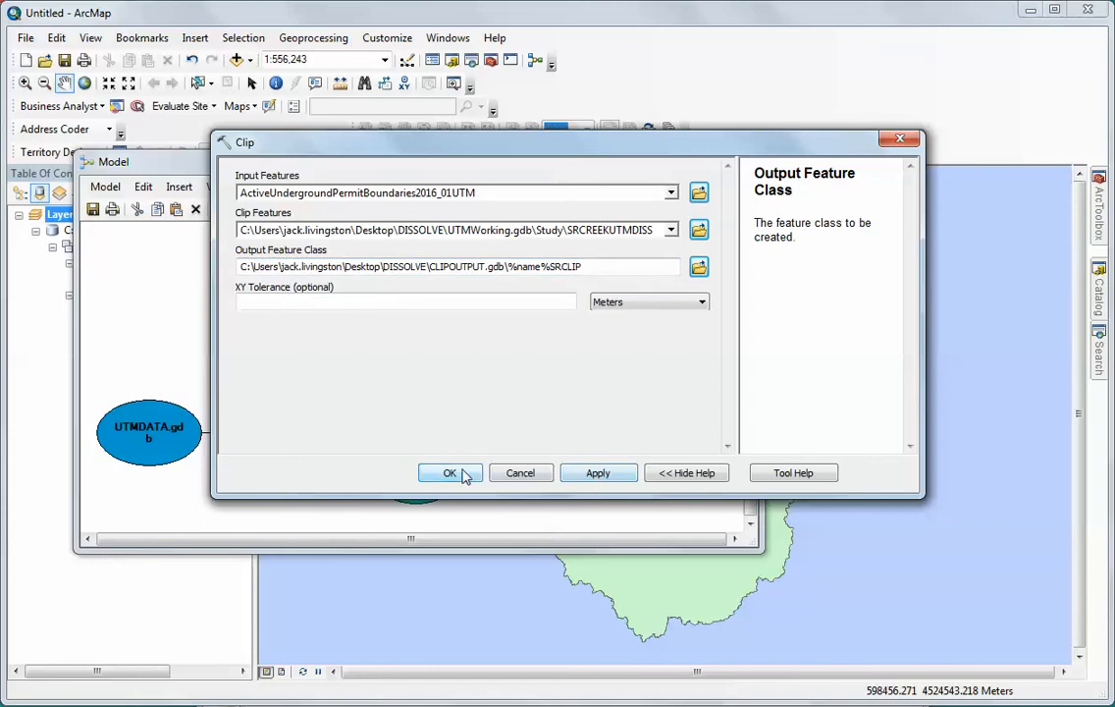
pyautogui.click(450, 472)
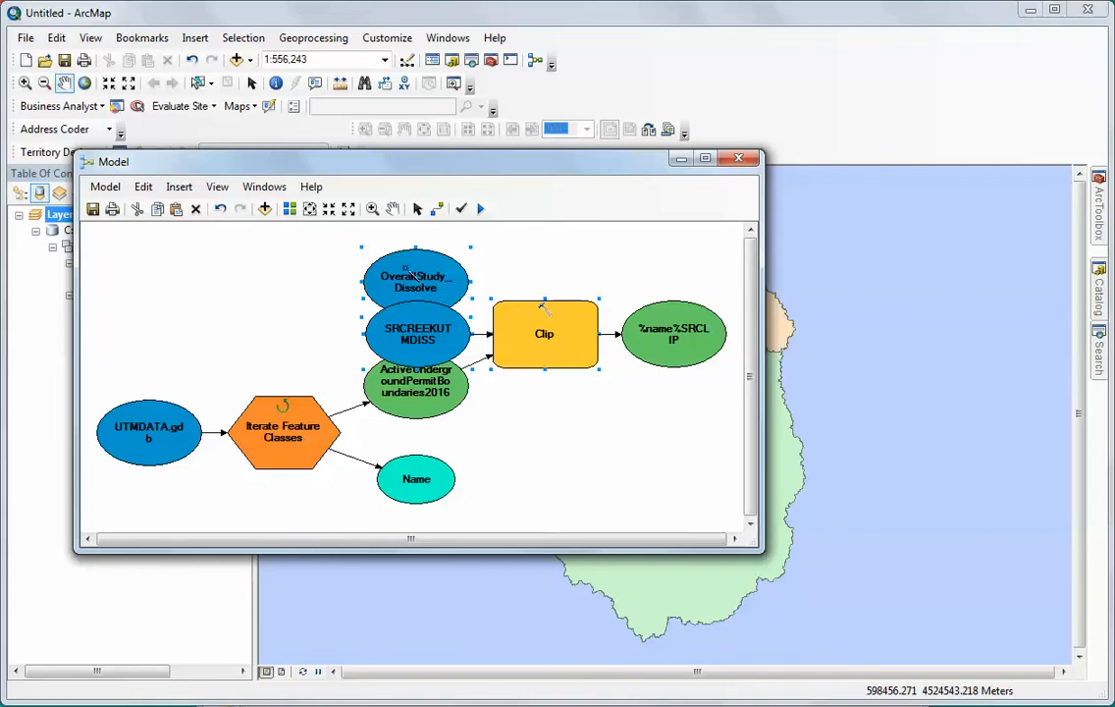
pyautogui.moveTo(501, 310)
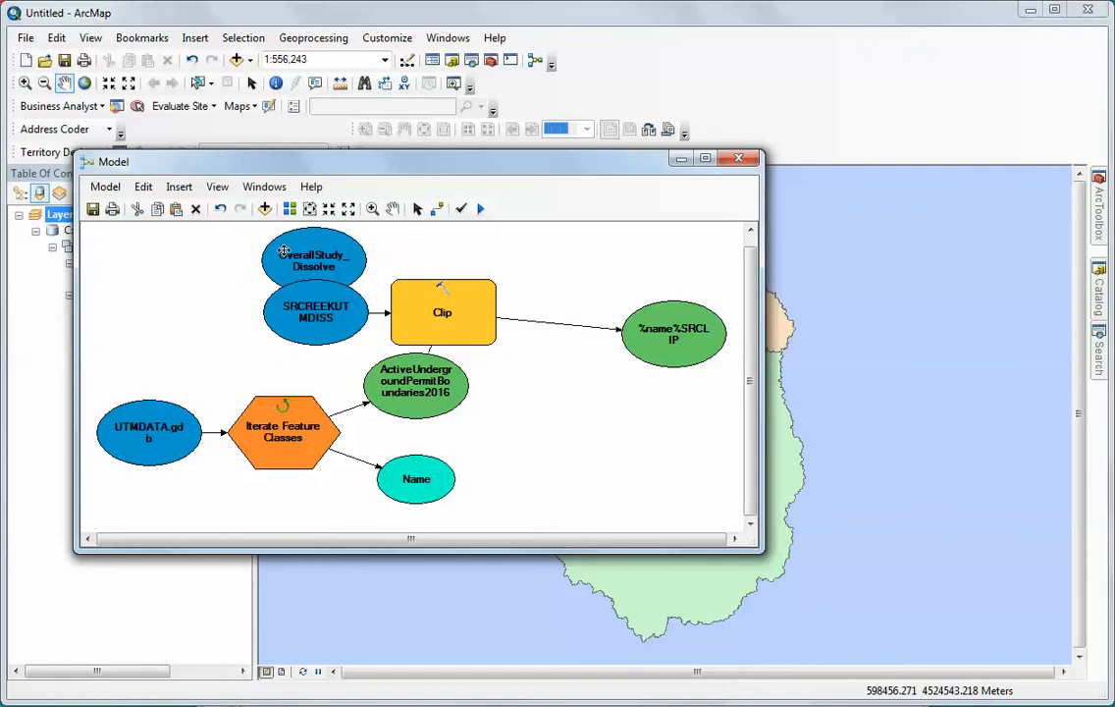
# Drag the overlapping model elements apart so SRCREEKUTMDISS feeds Clip clearly
pyautogui.moveTo(314, 258); pyautogui.dragTo(193, 282)
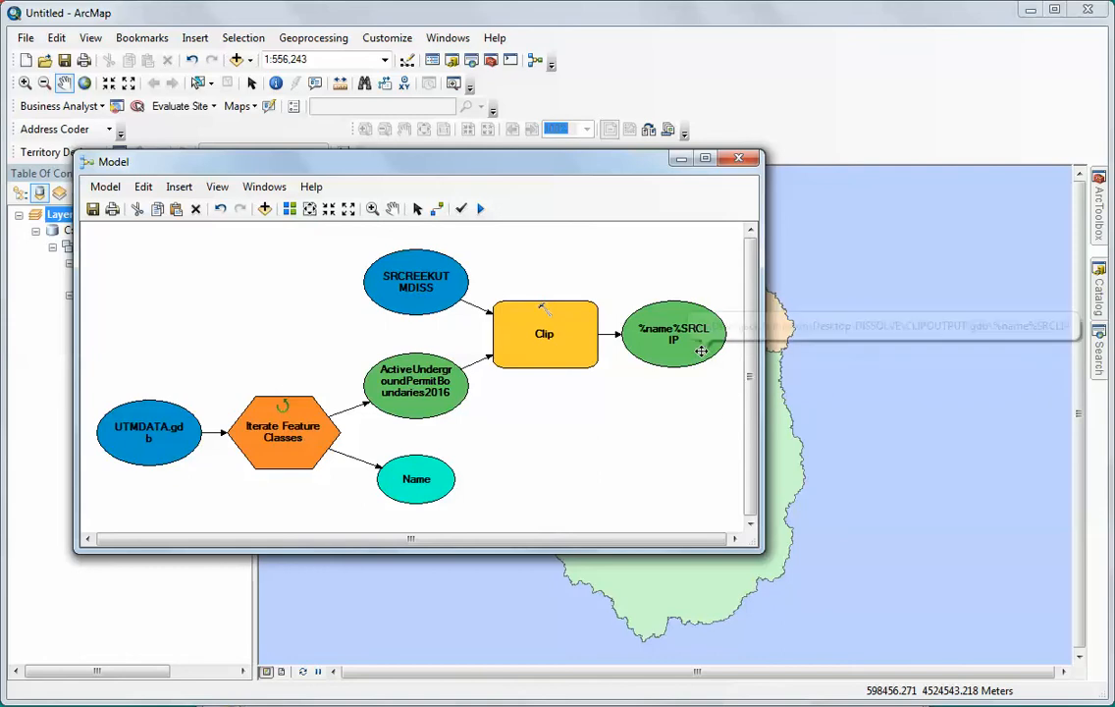
pyautogui.moveTo(687, 416)
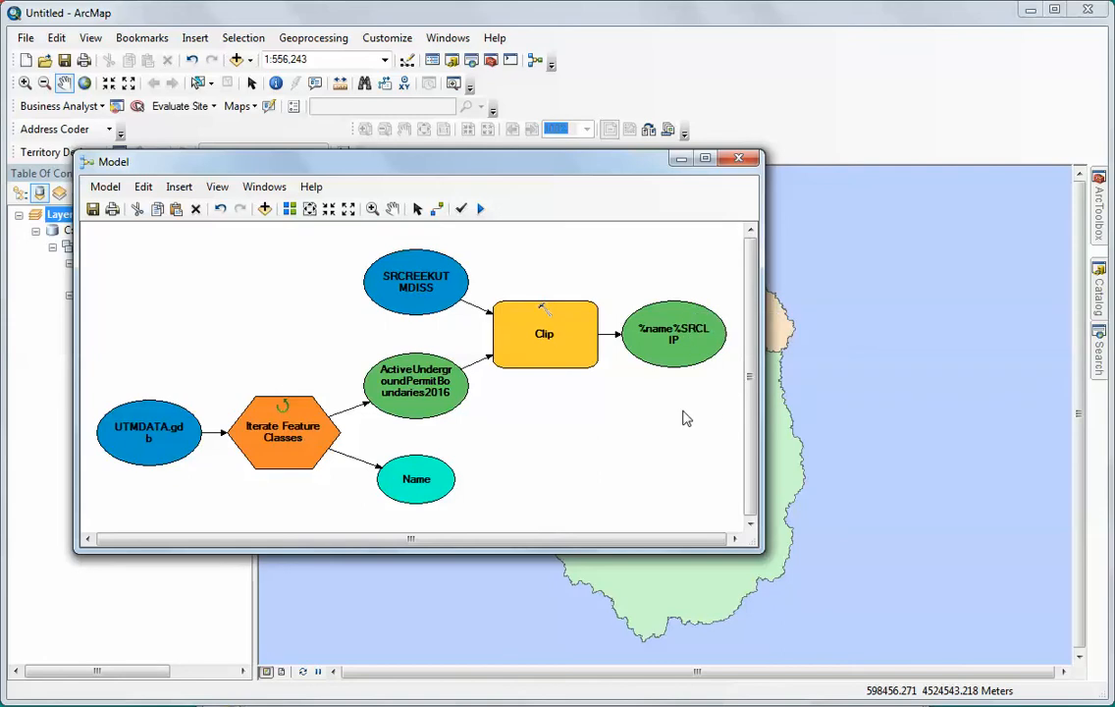
pyautogui.moveTo(499, 245)
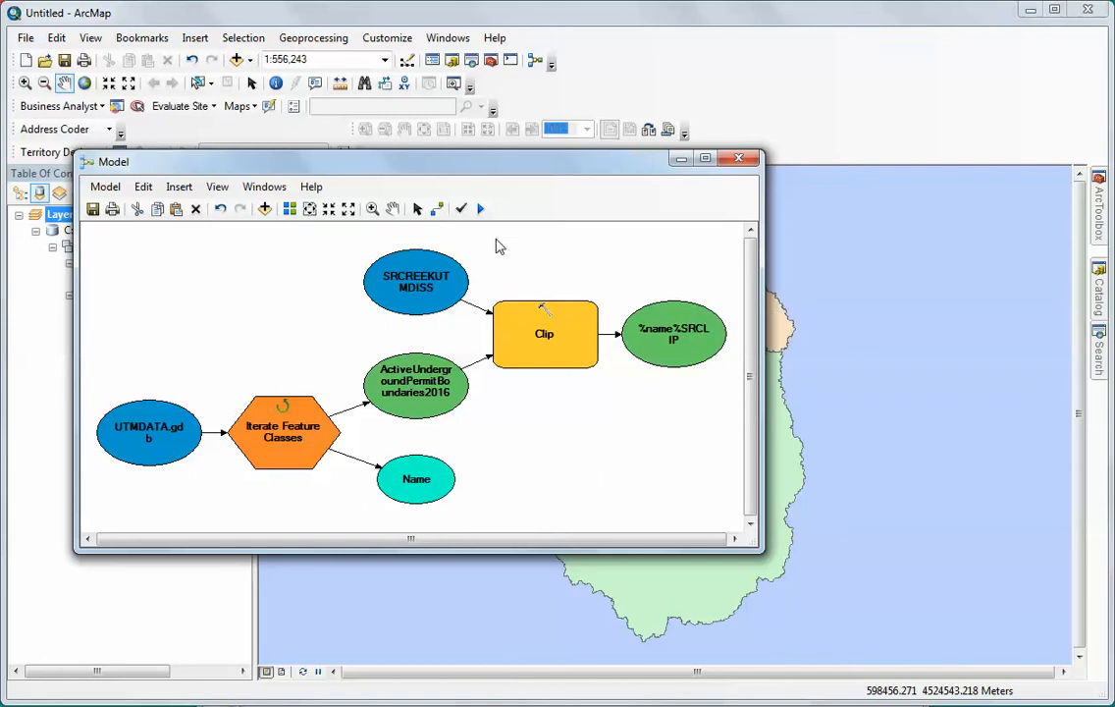
# Run the whole iterating clip model until it reports Completed
pyautogui.click(479, 208)
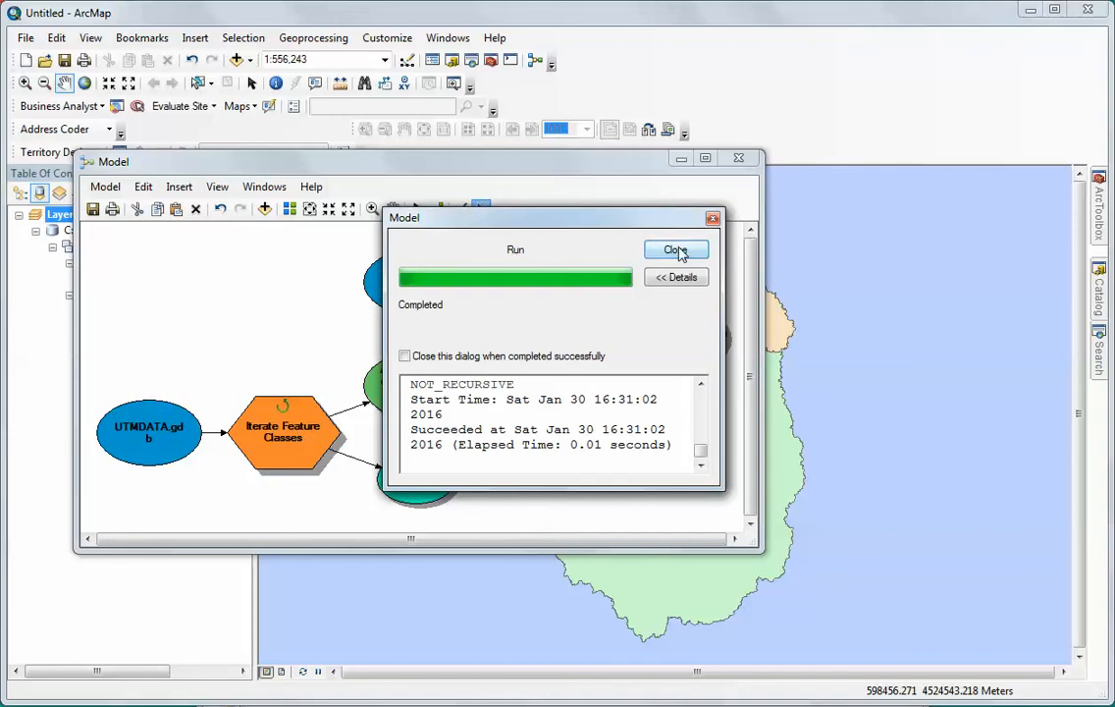
# Close the run report and save the model as Clipmodel in Project1.tbx
pyautogui.click(675, 249)
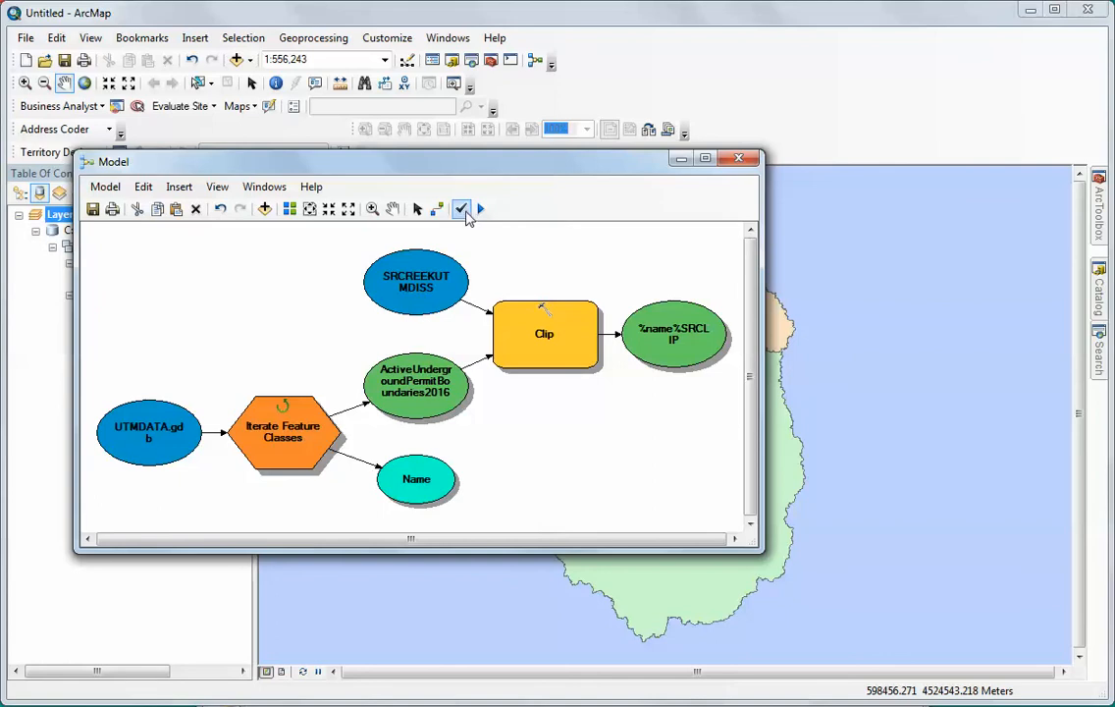
pyautogui.moveTo(461, 208)
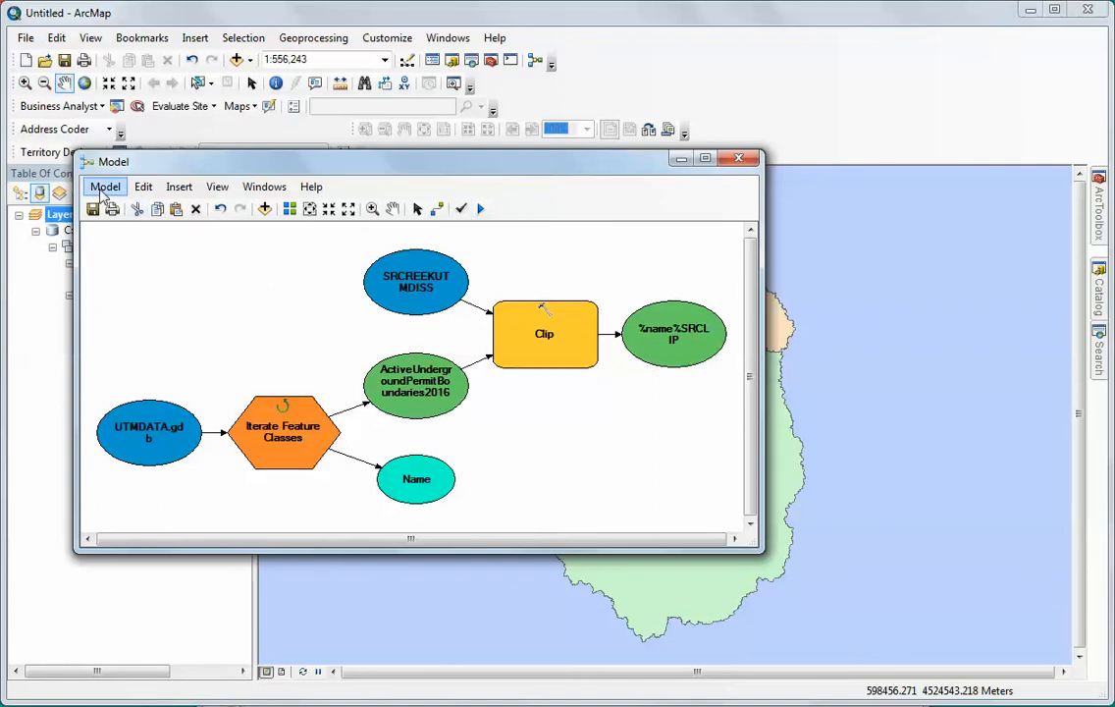
pyautogui.click(107, 187)
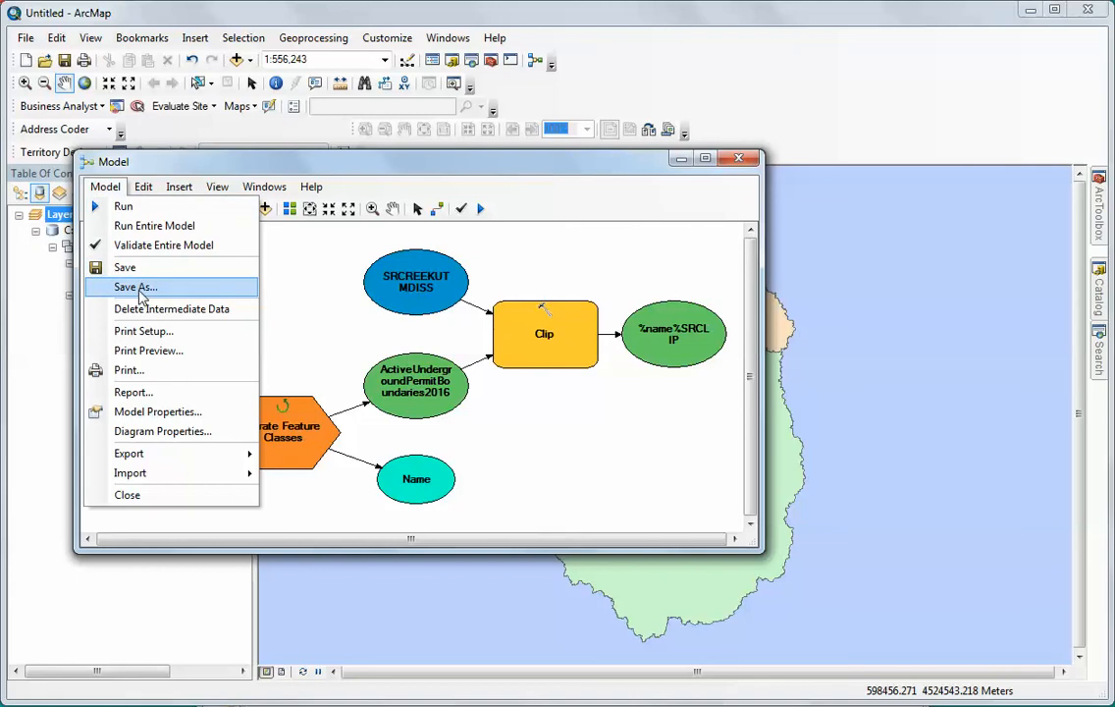
pyautogui.click(135, 286)
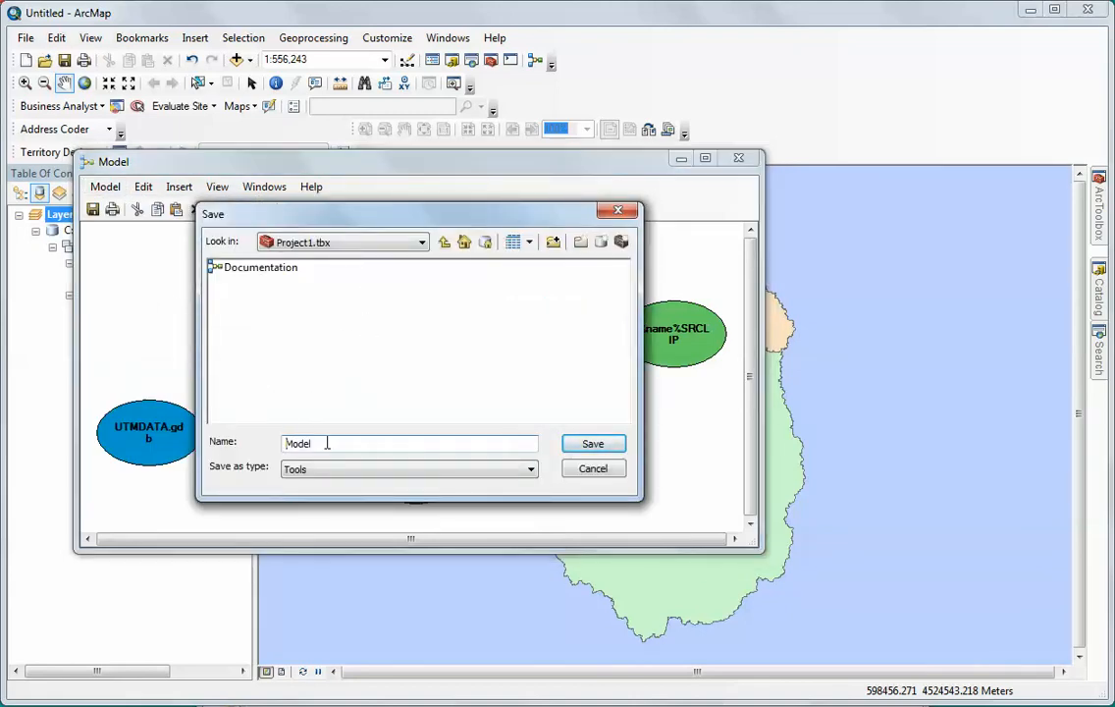
pyautogui.write('C')
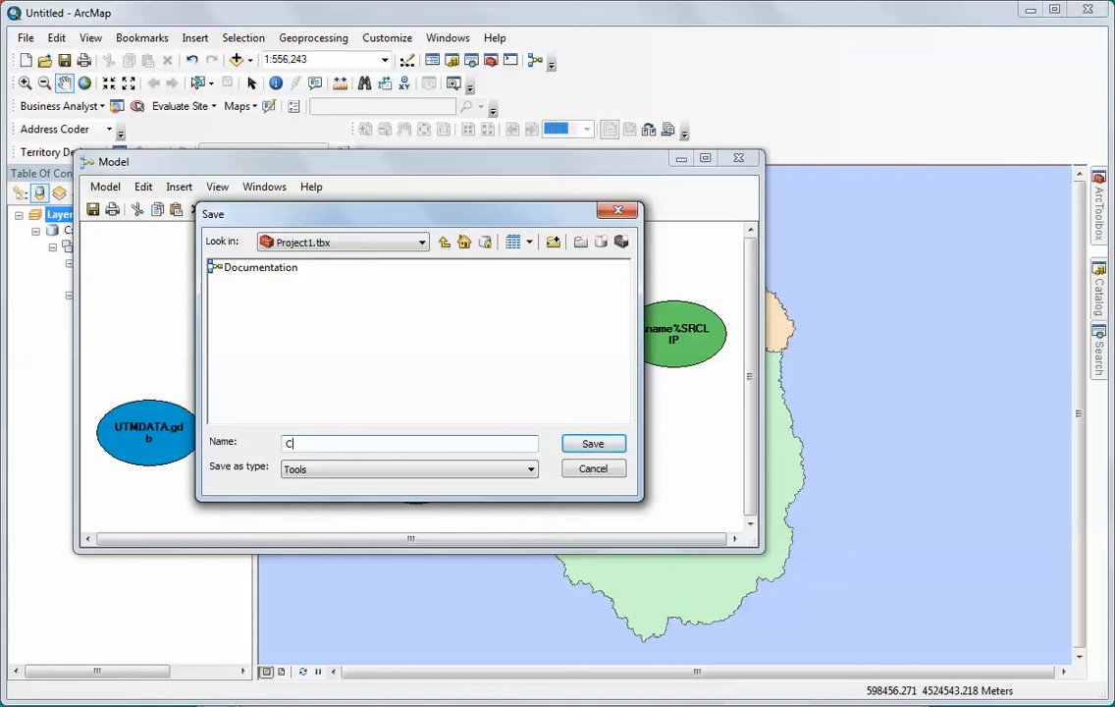
pyautogui.write('lipmodel')
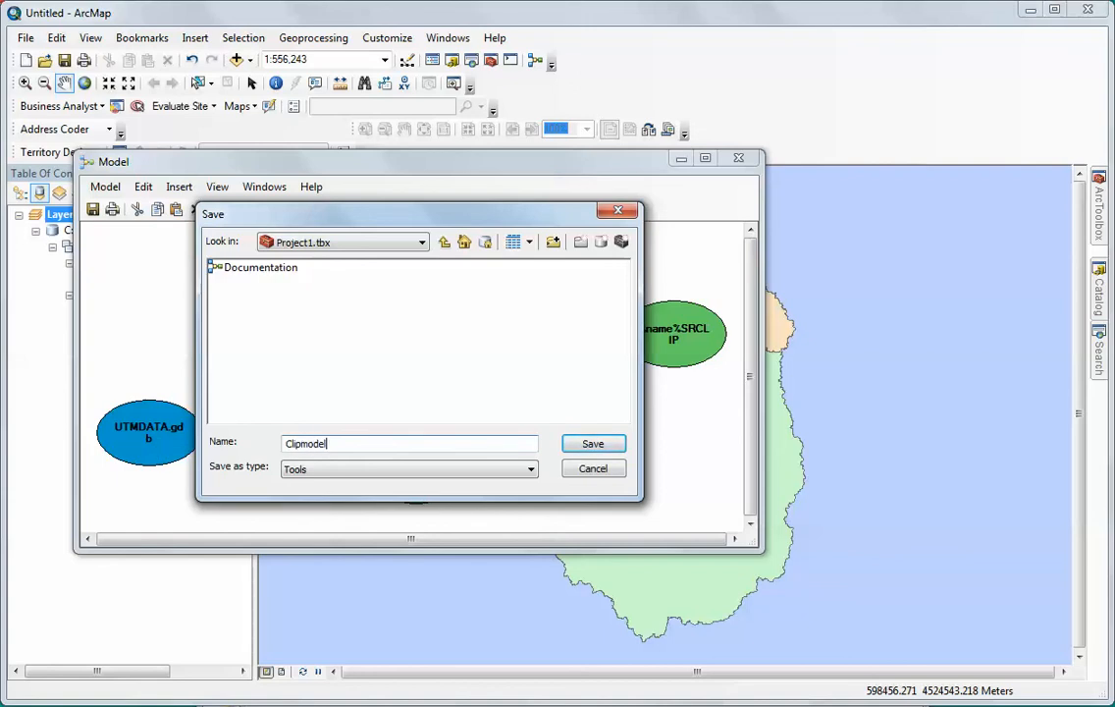
pyautogui.click(593, 444)
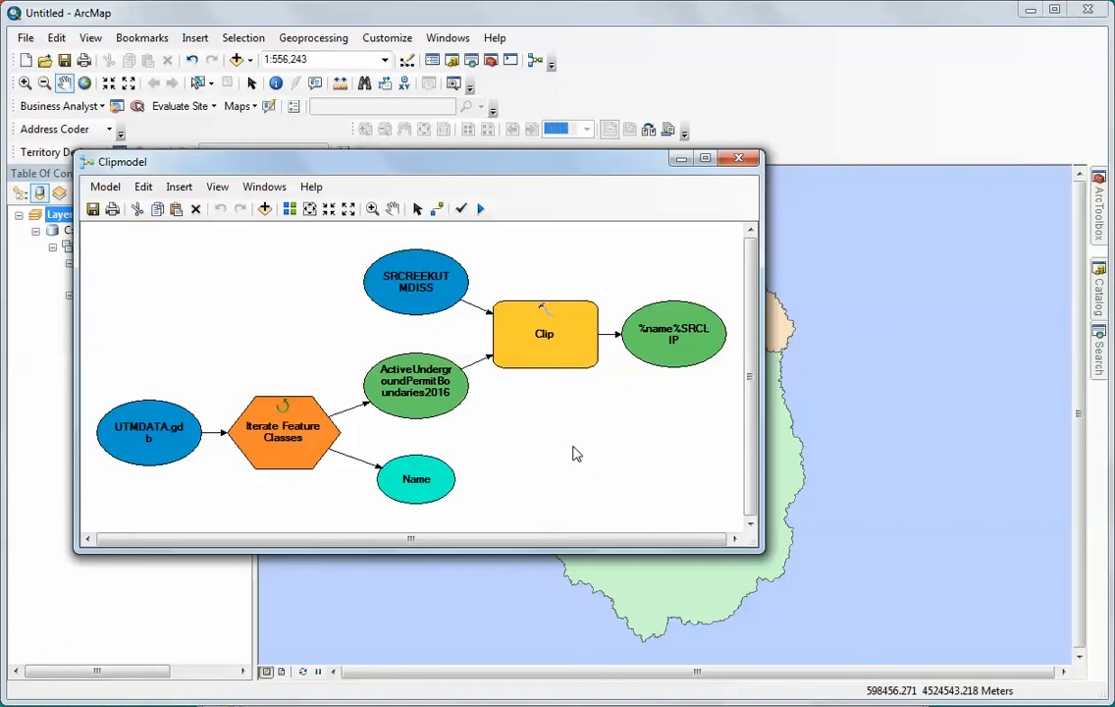
pyautogui.moveTo(550, 464)
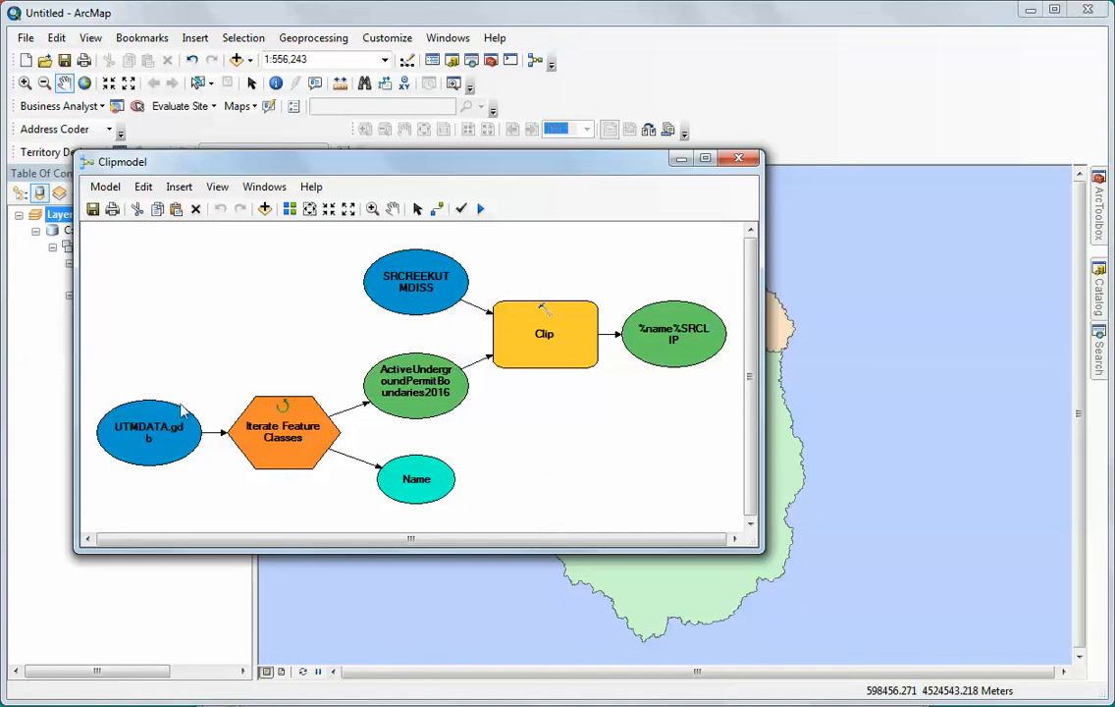
# Mark UTMDATA.gdb, SRCREEKUTMDISS and the %name%SRCLIP output as model parameters
pyautogui.click(150, 432)
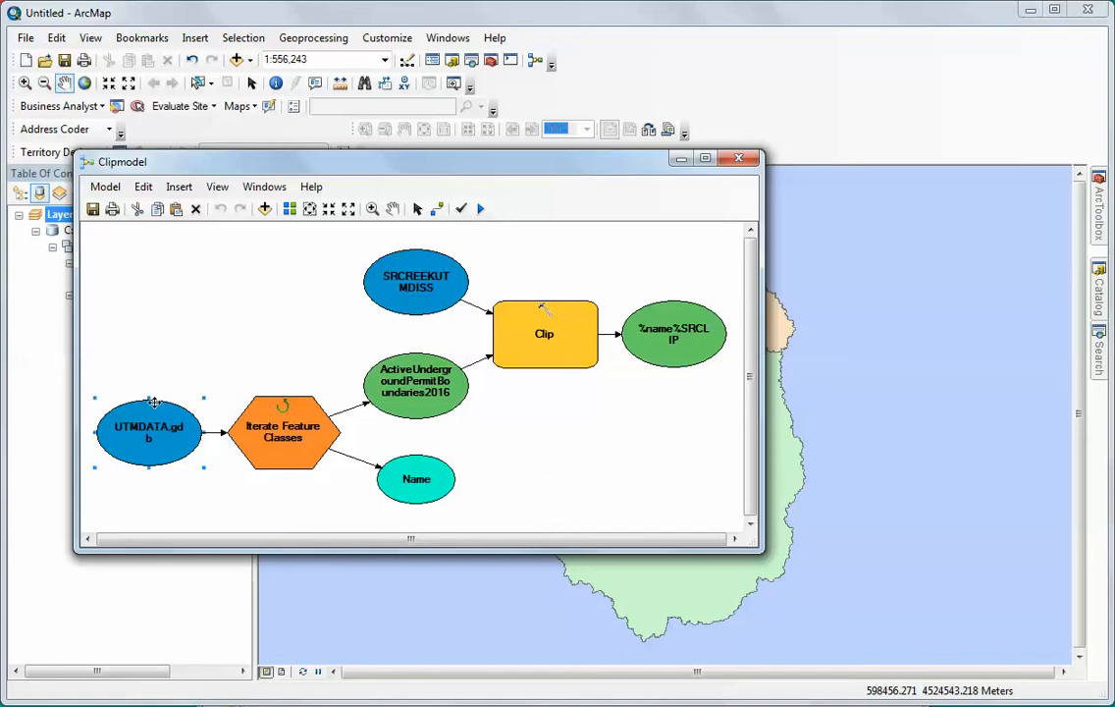
pyautogui.rightClick(149, 432)
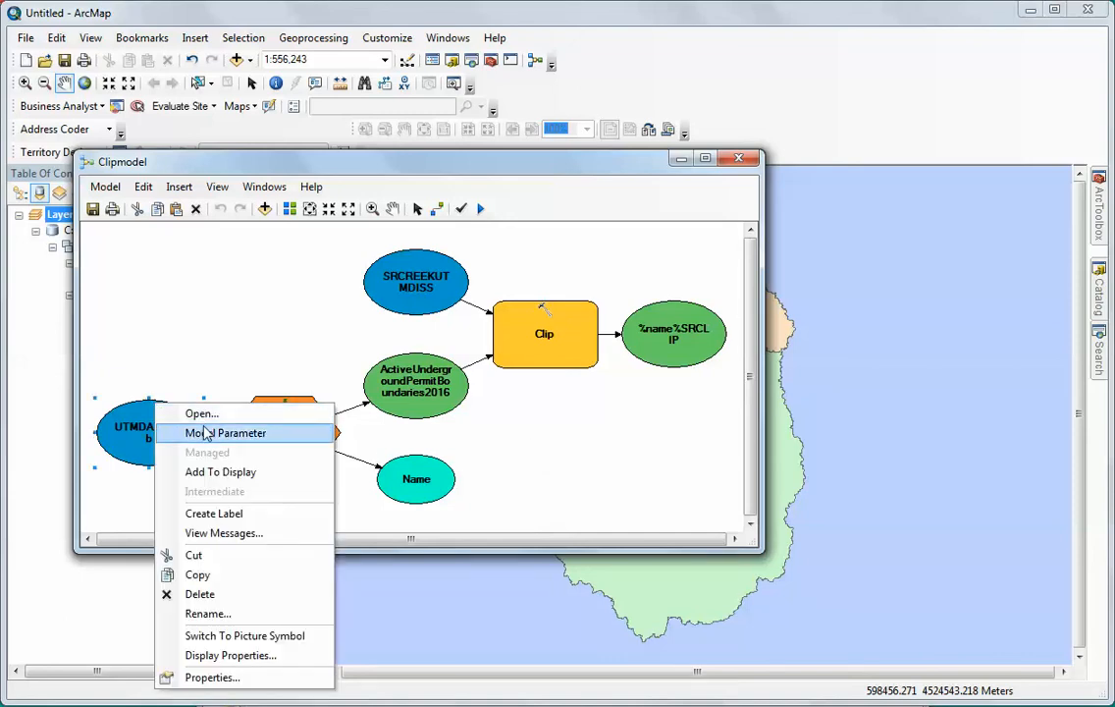
pyautogui.click(225, 434)
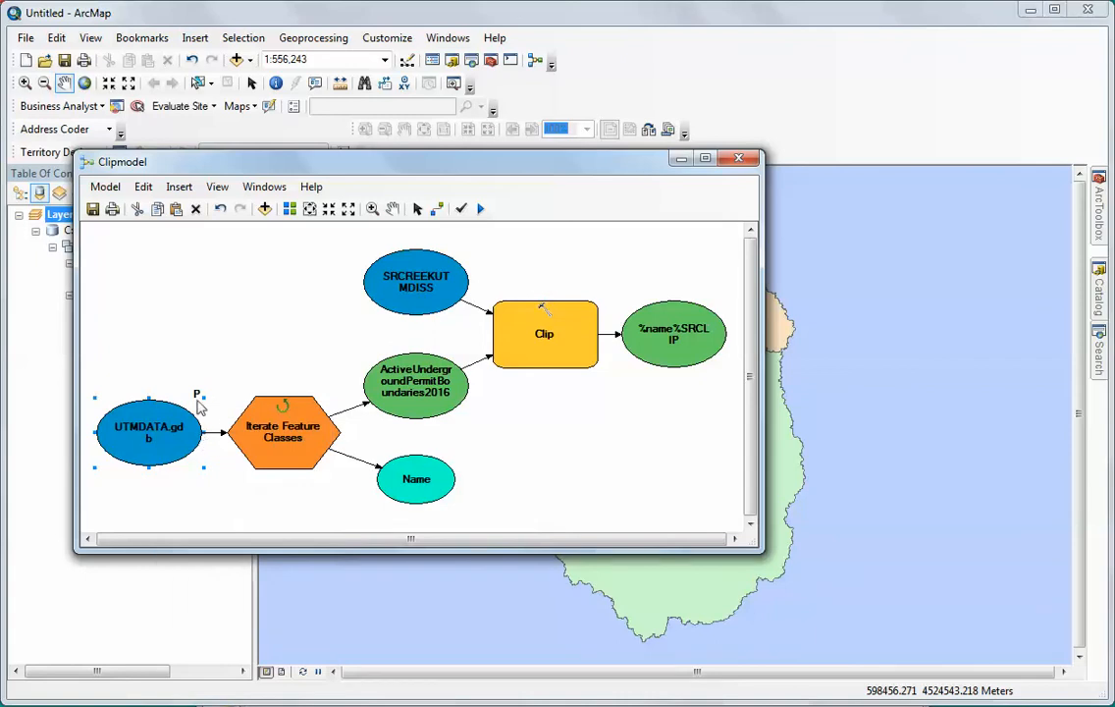
pyautogui.moveTo(206, 406)
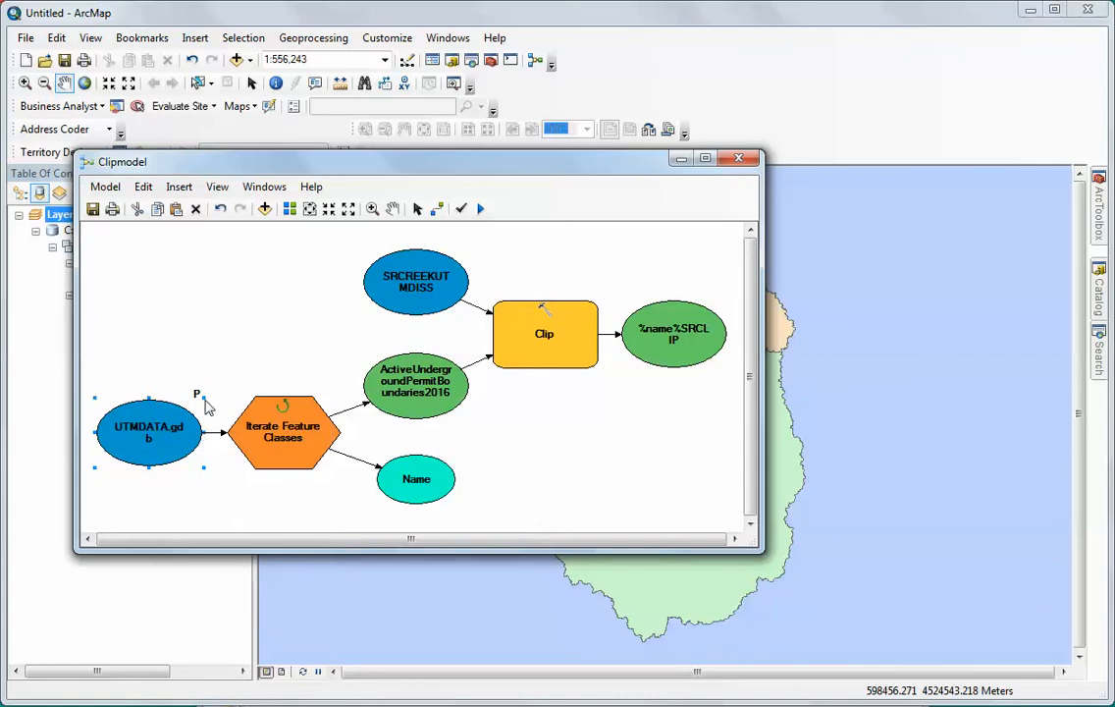
pyautogui.moveTo(502, 397)
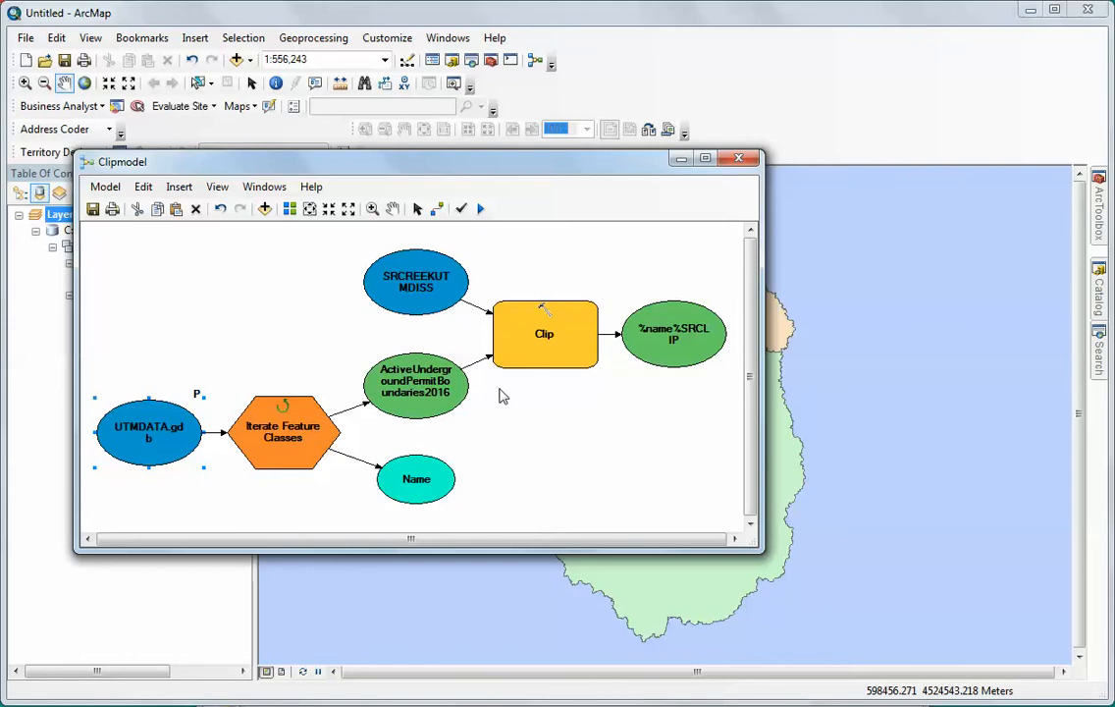
pyautogui.rightClick(417, 282)
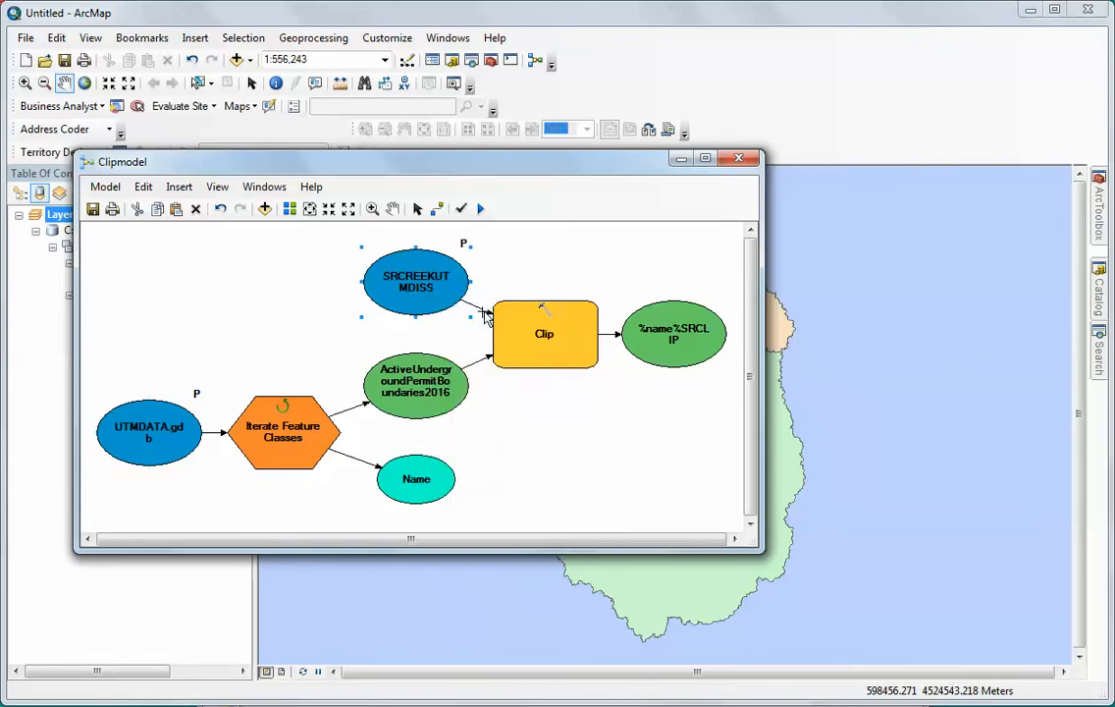
pyautogui.rightClick(674, 333)
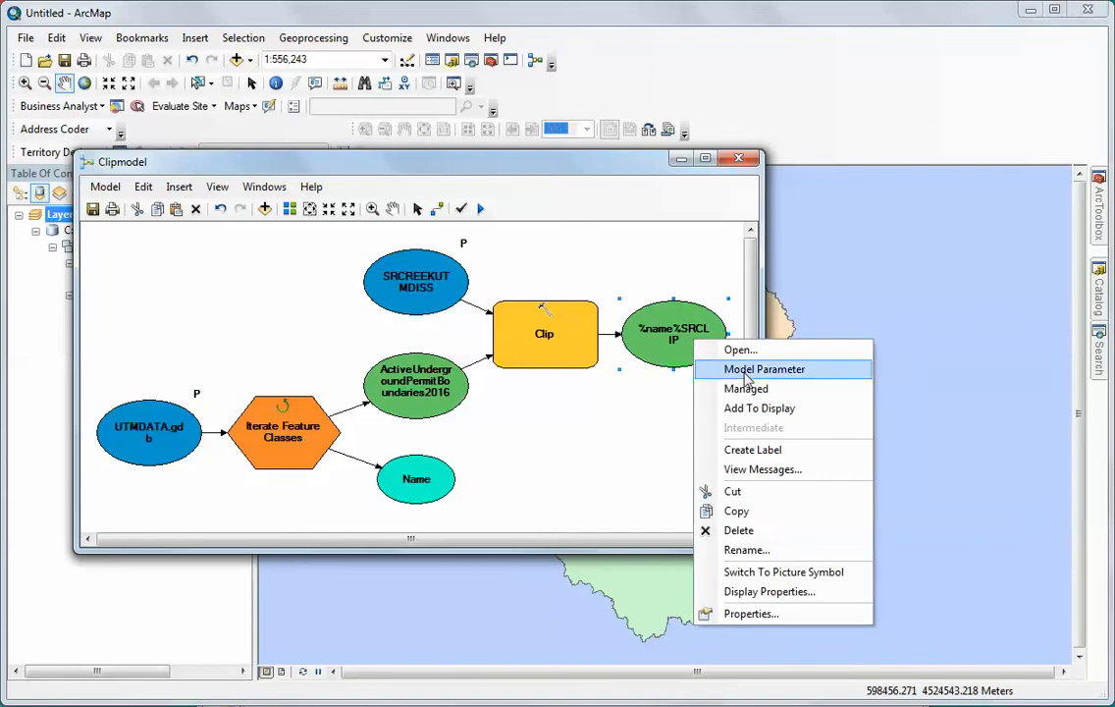
pyautogui.click(764, 369)
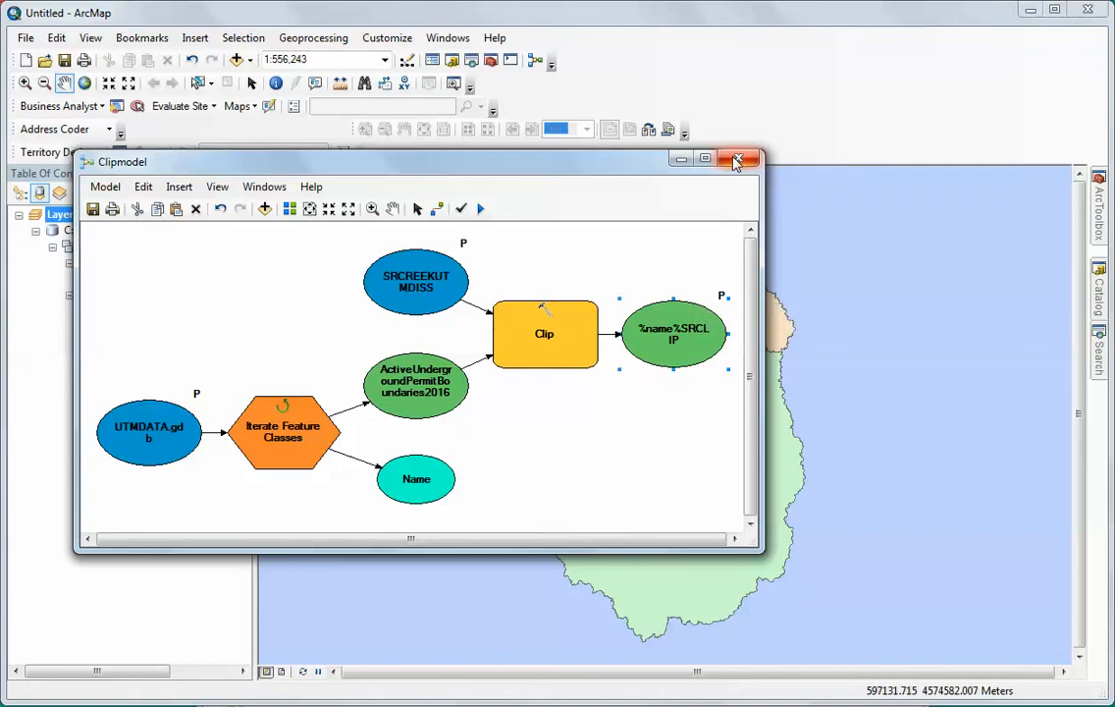
pyautogui.moveTo(738, 161)
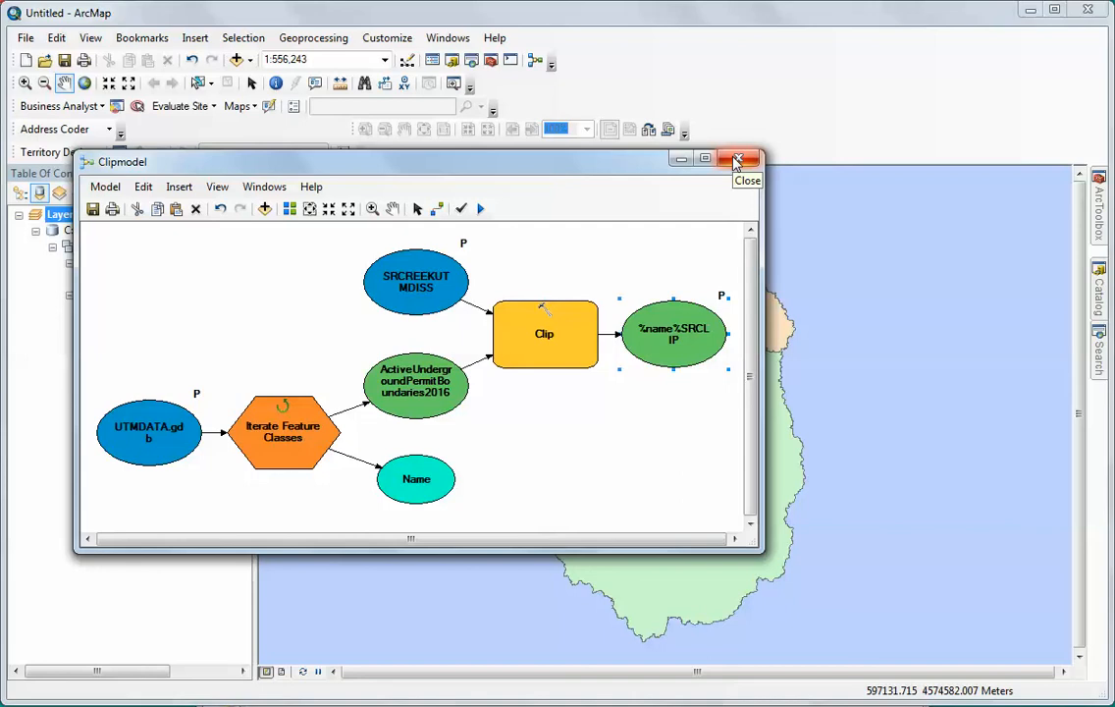
# Close the model and add the Project1 toolbox to ArcToolbox, expanded to show its contents
pyautogui.click(738, 161)
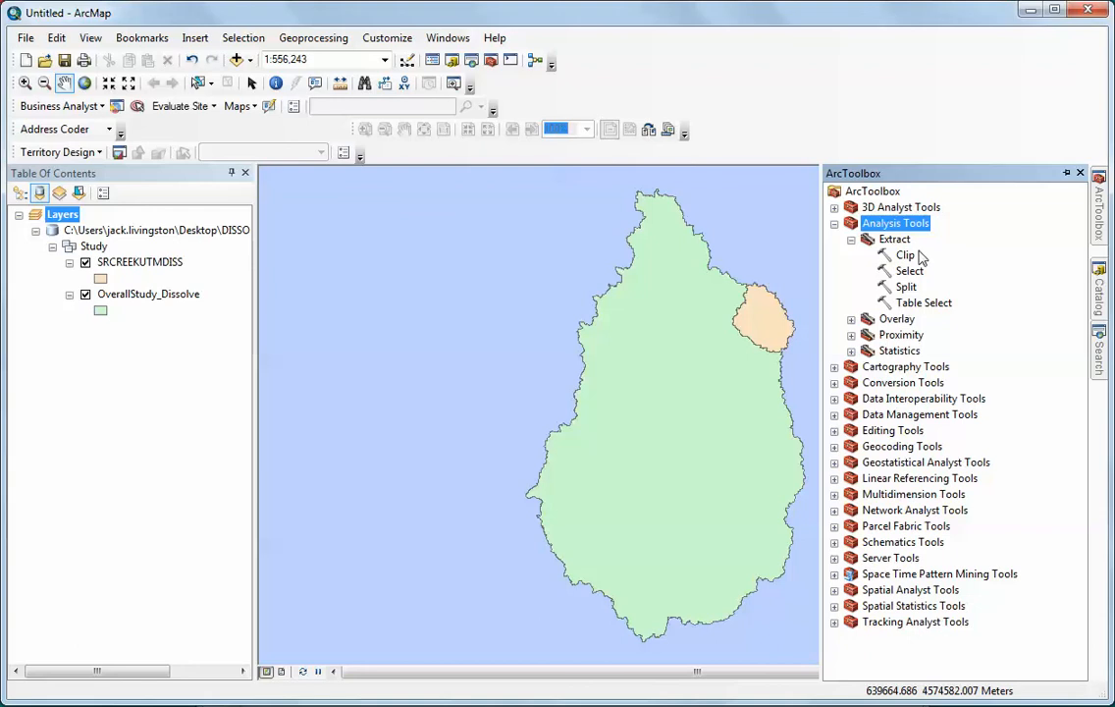
pyautogui.rightClick(872, 190)
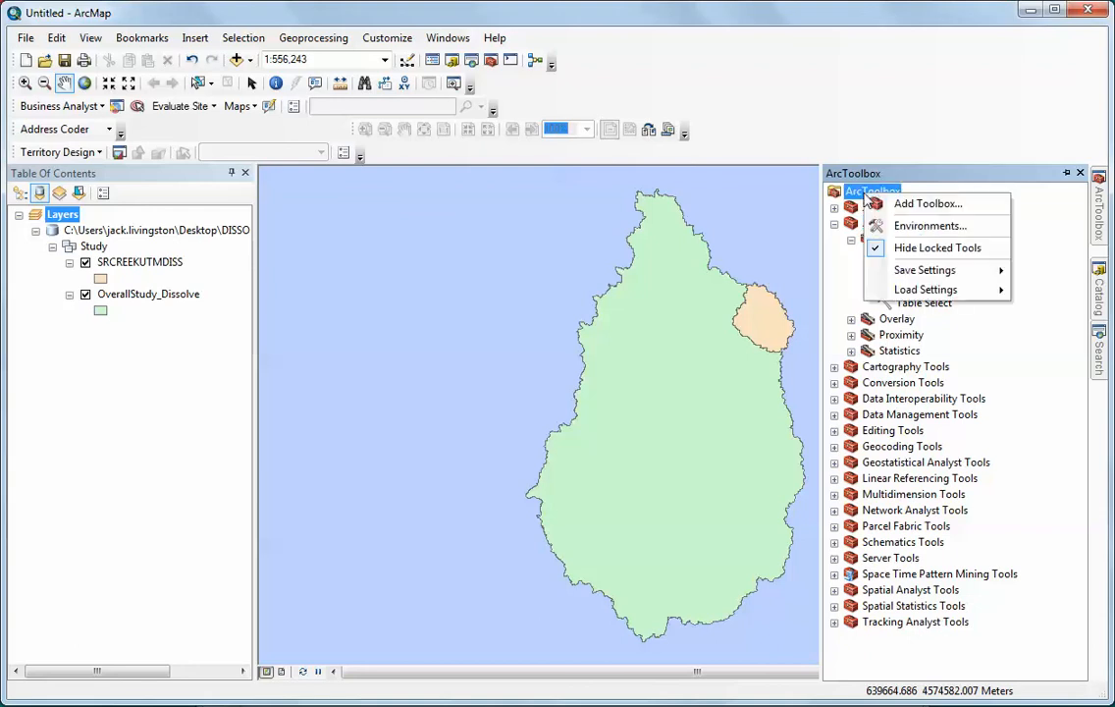
pyautogui.click(927, 202)
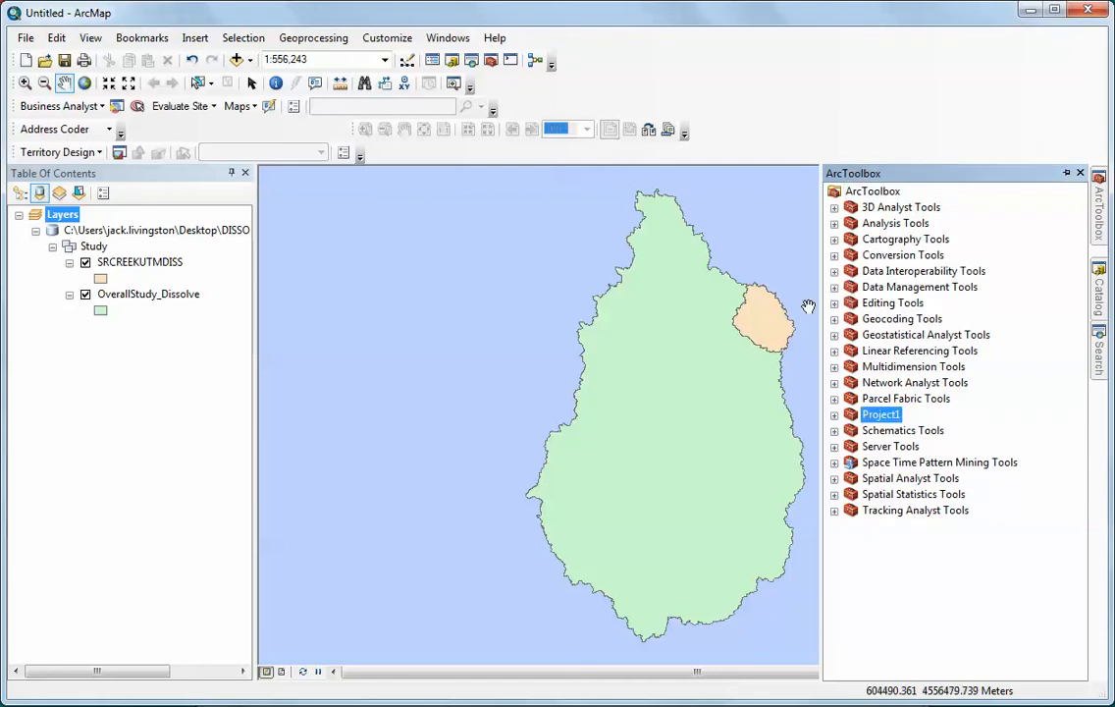
pyautogui.click(835, 414)
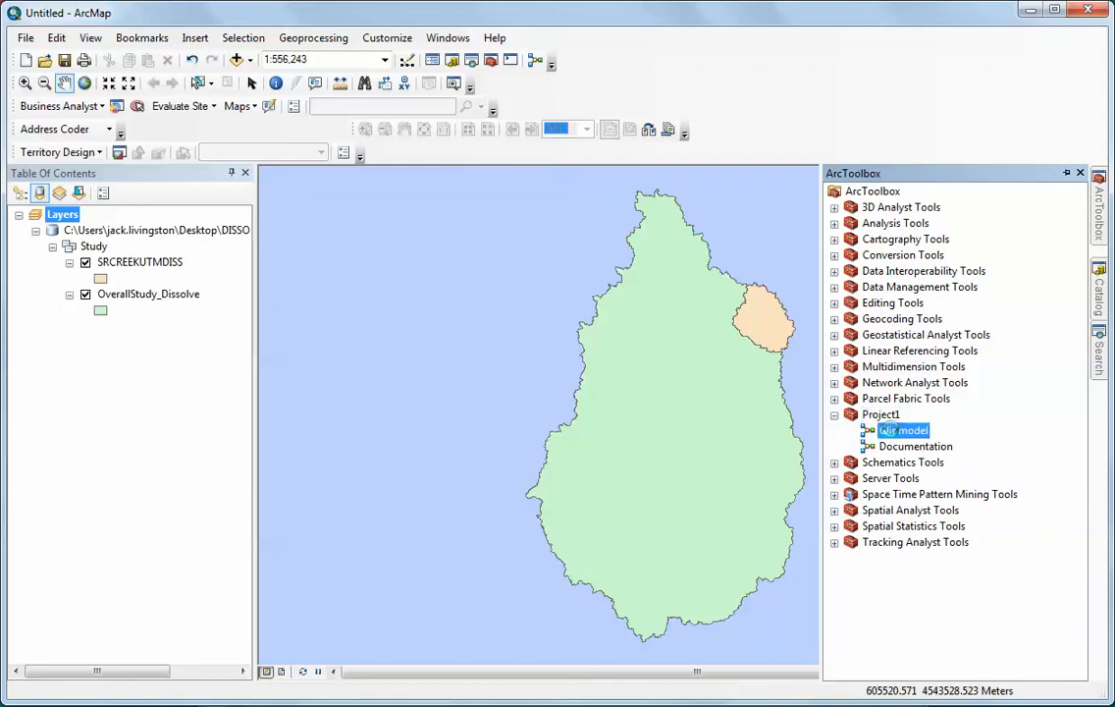
# Launch the Clipmodel tool dialog from the Project1 toolbox, showing its three parameters
pyautogui.doubleClick(901, 430)
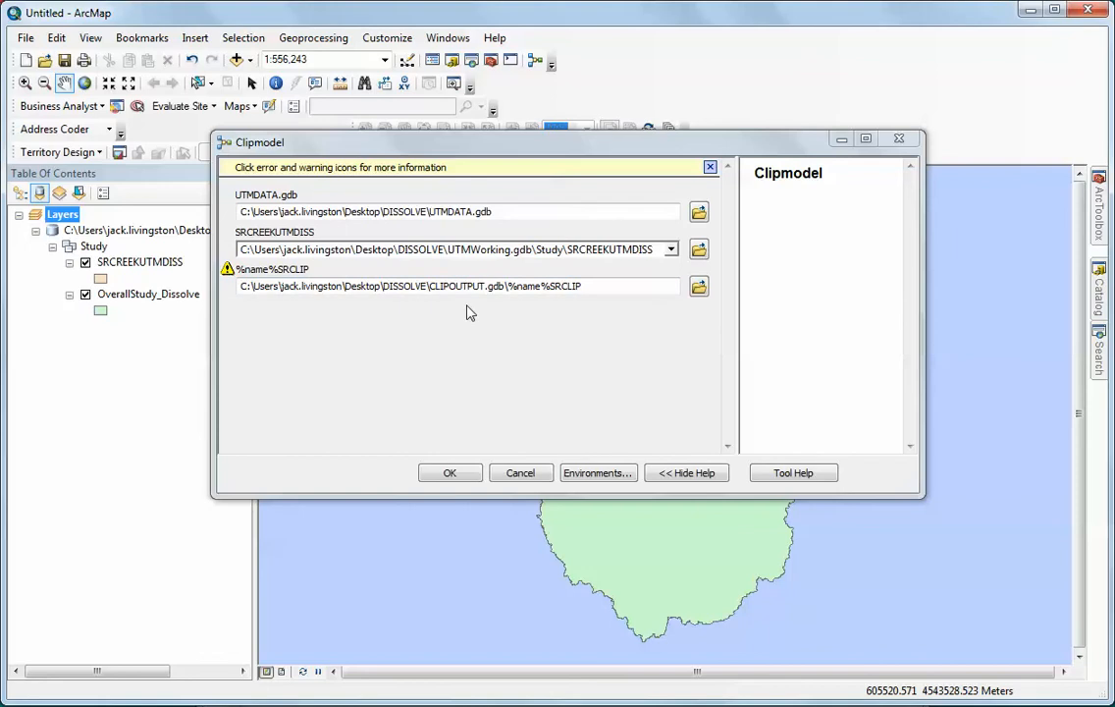
pyautogui.moveTo(294, 200)
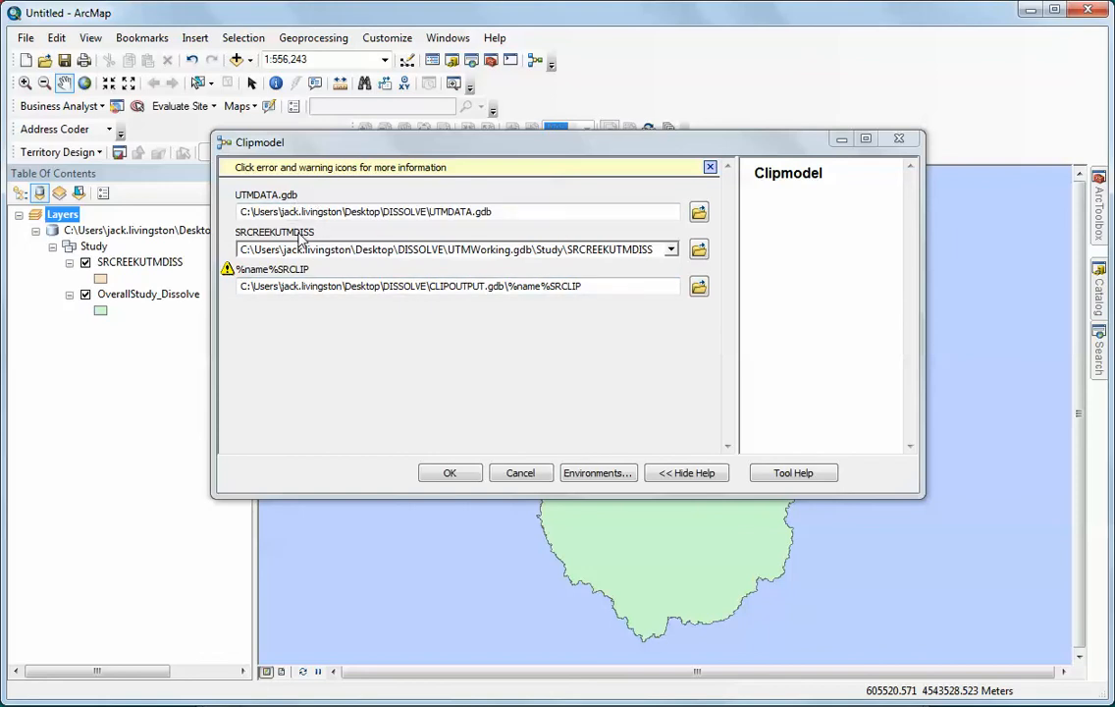
pyautogui.moveTo(307, 310)
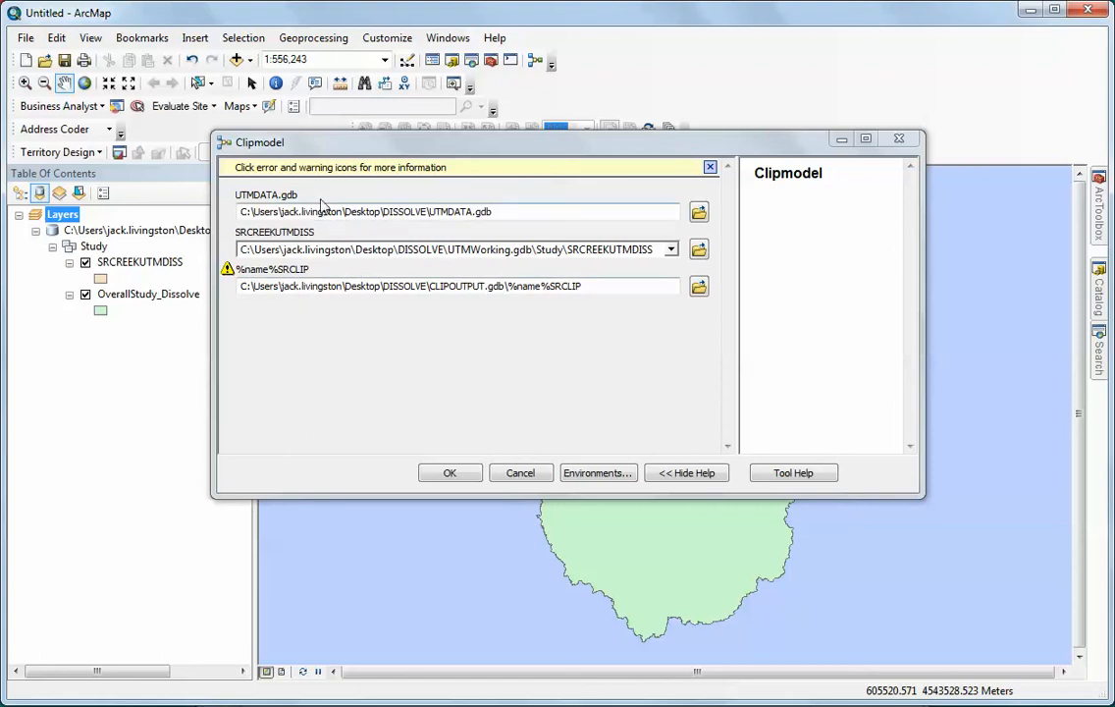
pyautogui.moveTo(346, 373)
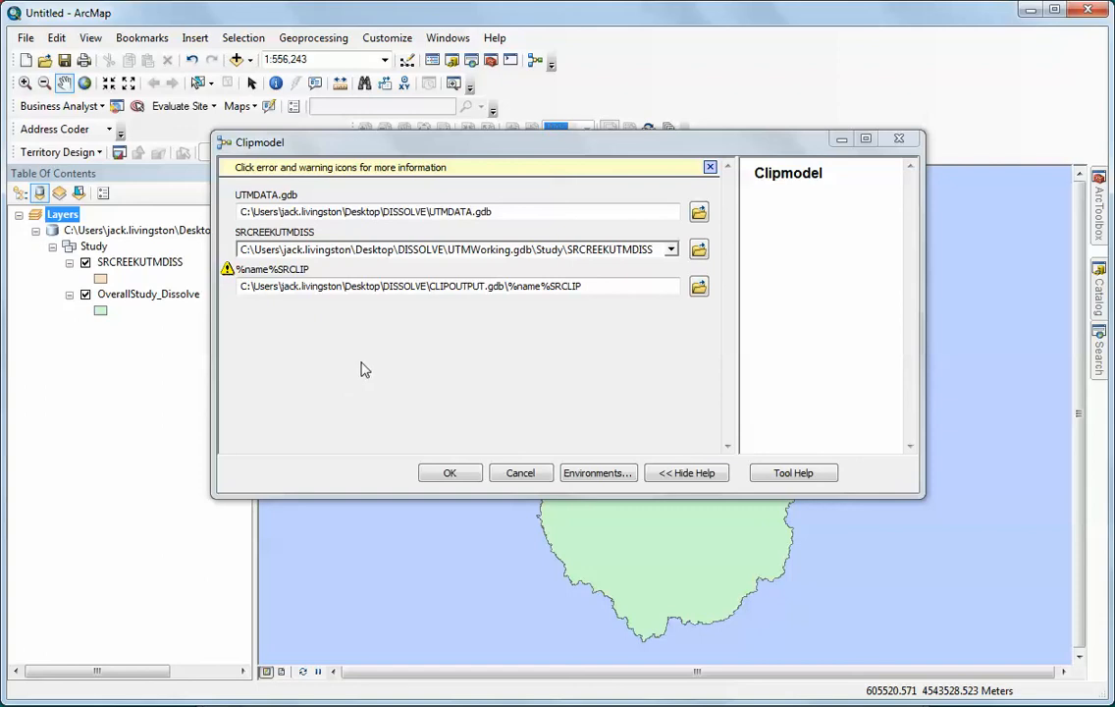
pyautogui.moveTo(888, 240)
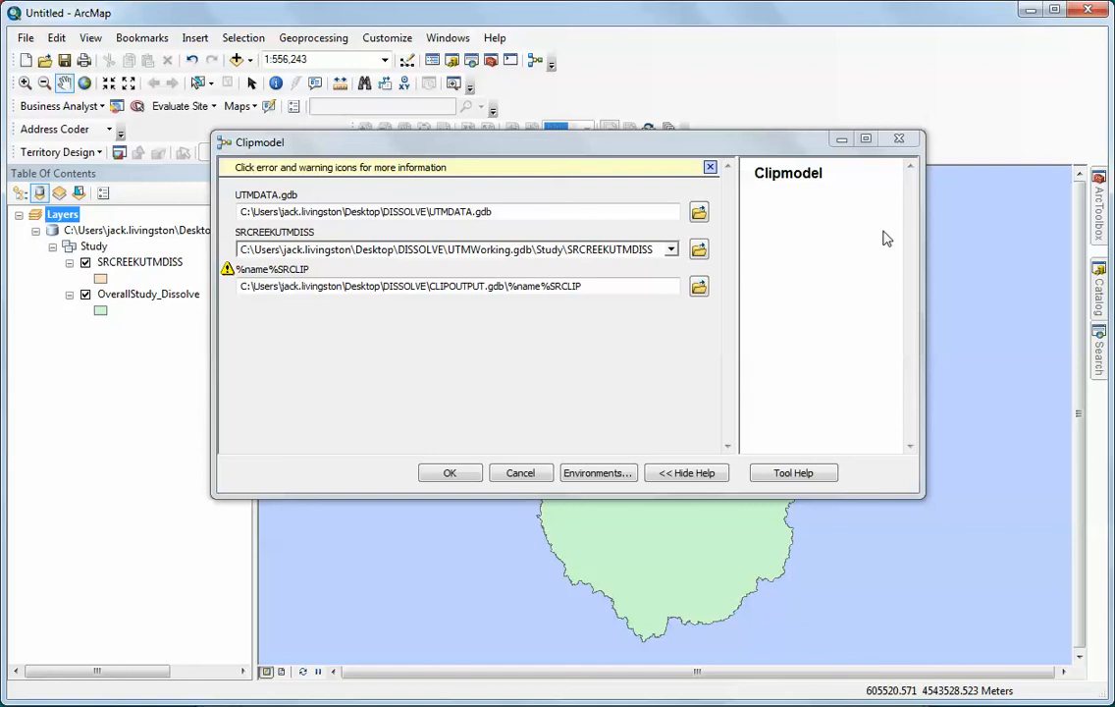
pyautogui.moveTo(893, 216)
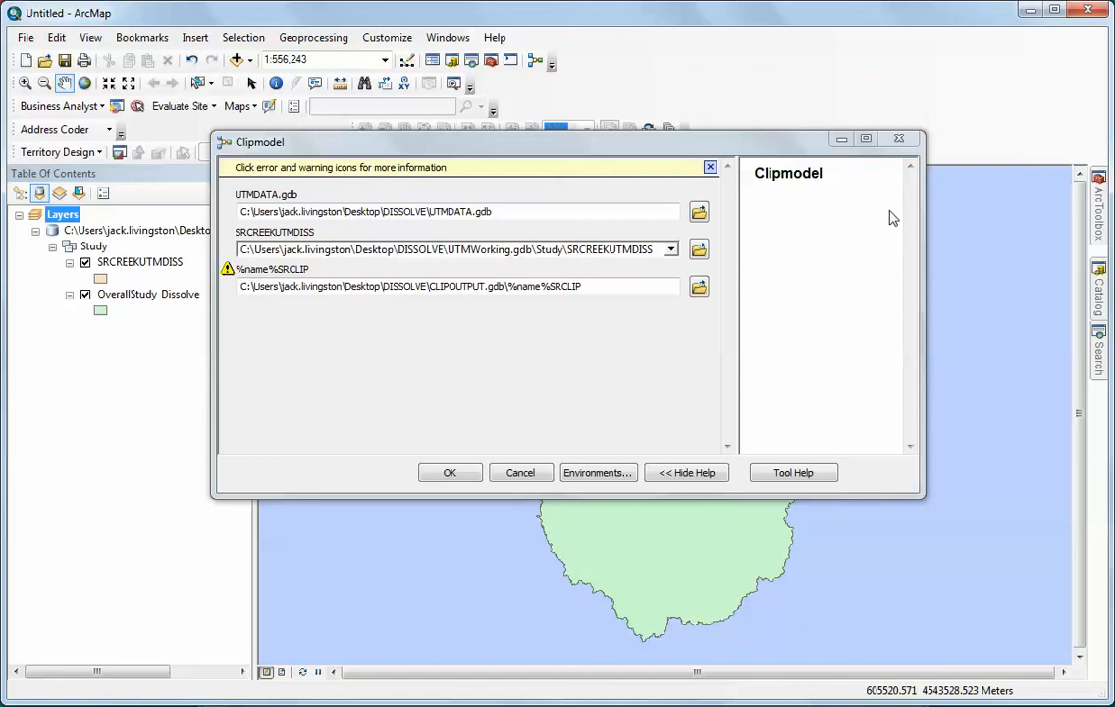